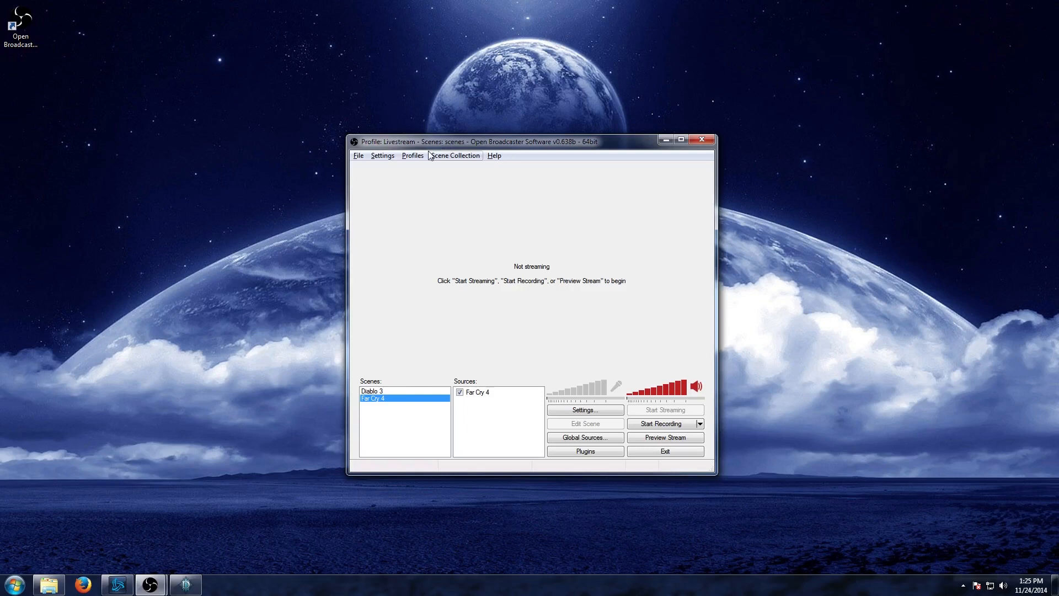
{"action": "mouse_move", "coordinate": [419, 159]}
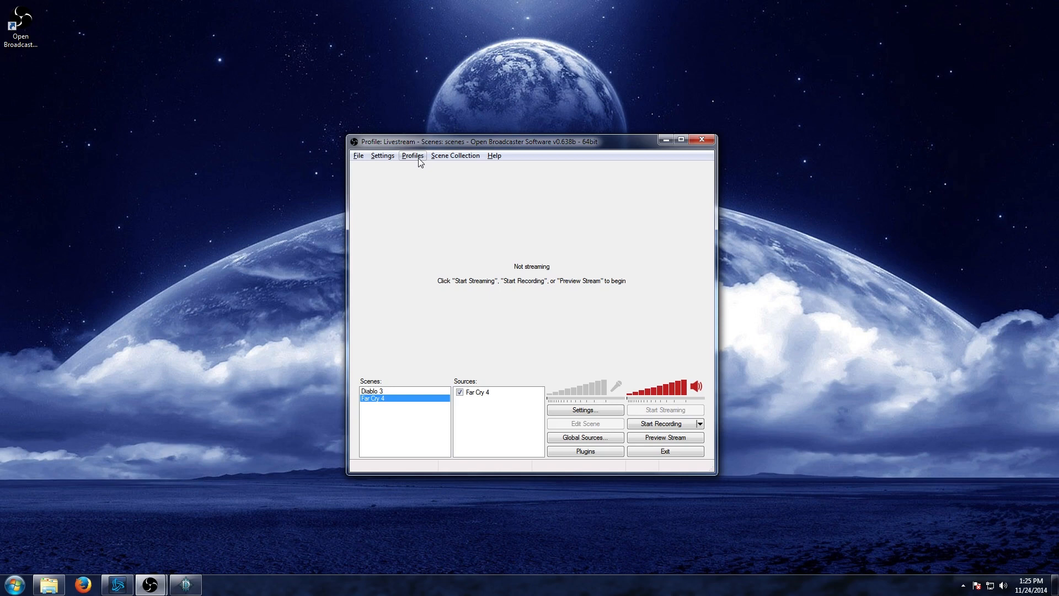
Bring up the Profiles menu with its New, Rename and Remove actions
{"action": "left_click", "coordinate": [412, 156]}
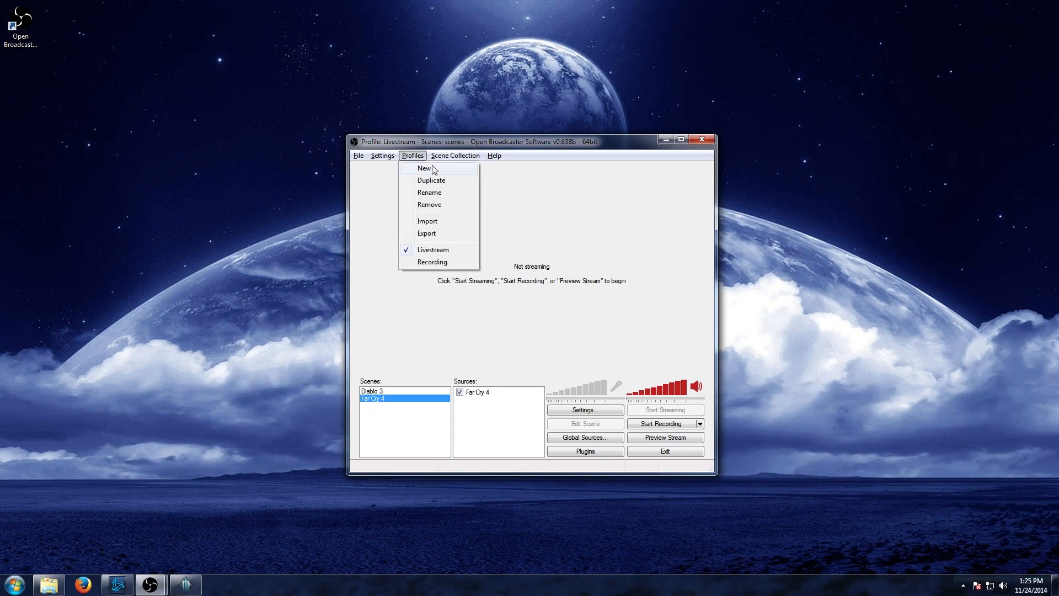
Create a new profile named 'How to record' and bring up the Settings window
{"action": "left_click", "coordinate": [424, 168]}
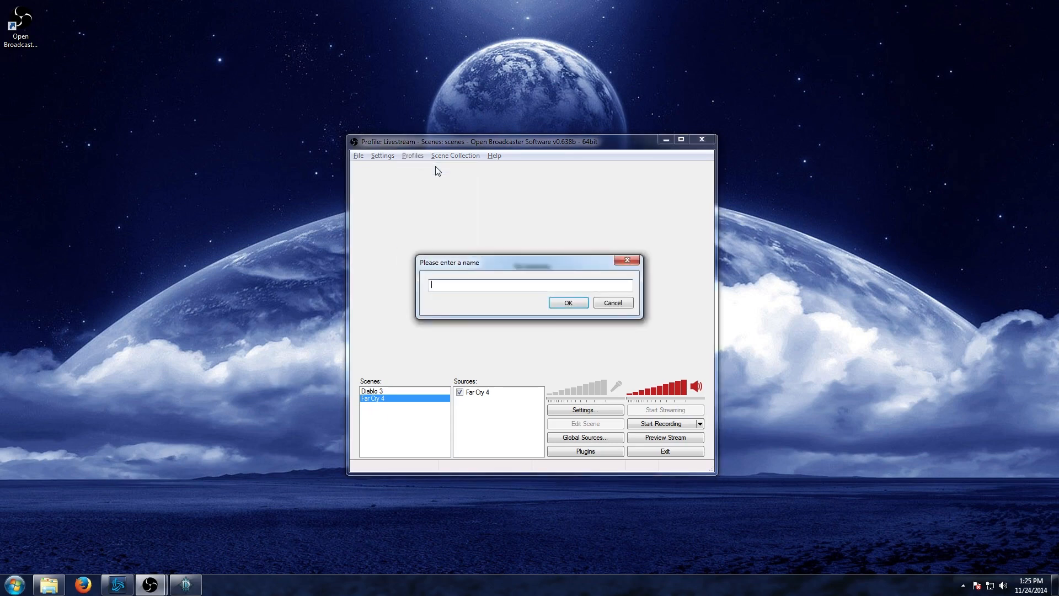
{"action": "type", "text": "How to record"}
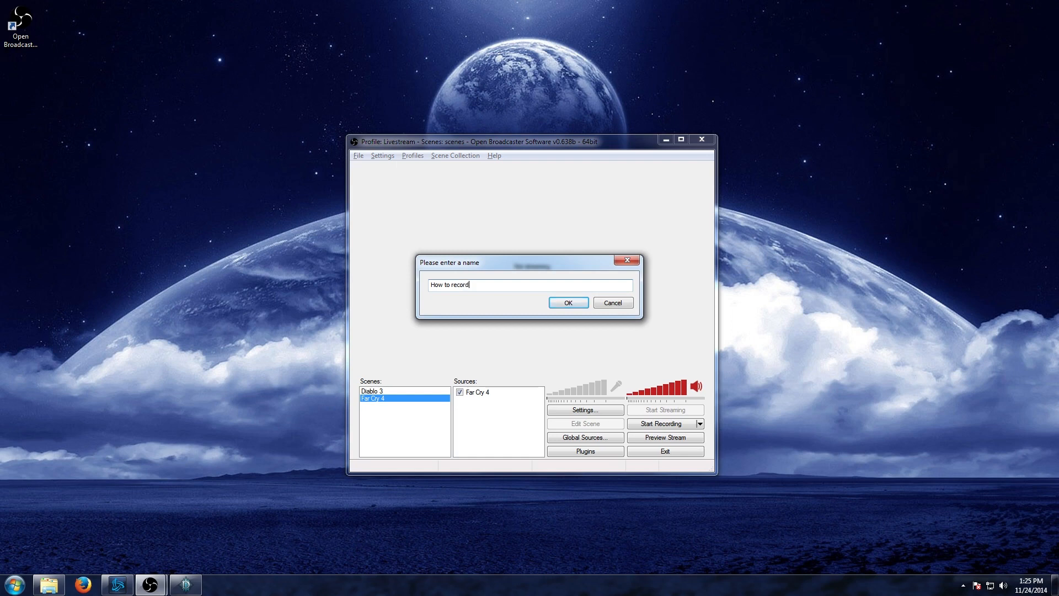
{"action": "left_click", "coordinate": [567, 302]}
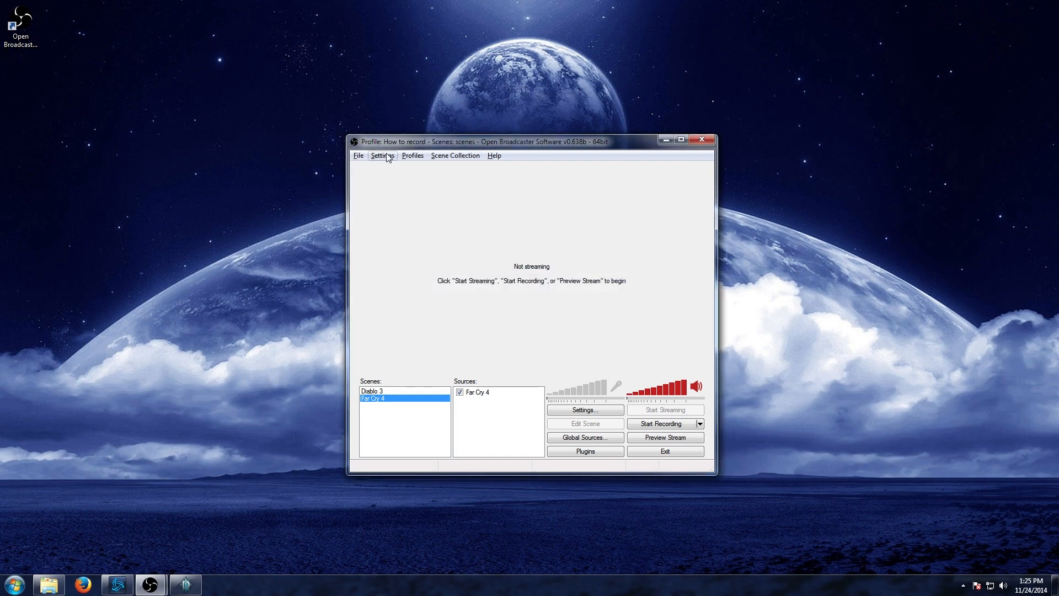
{"action": "left_click", "coordinate": [383, 155]}
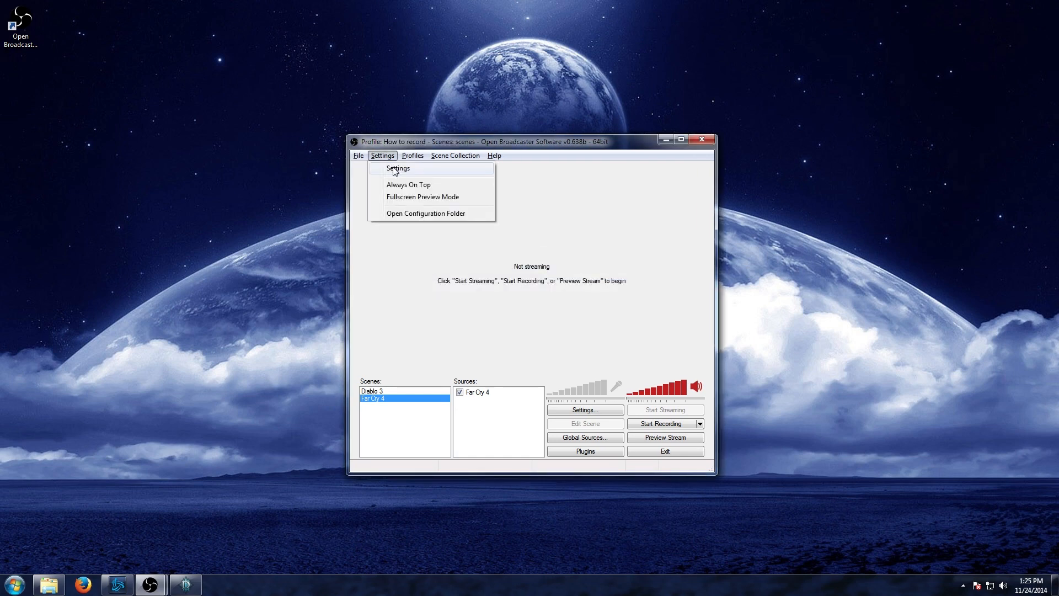
{"action": "left_click", "coordinate": [399, 168]}
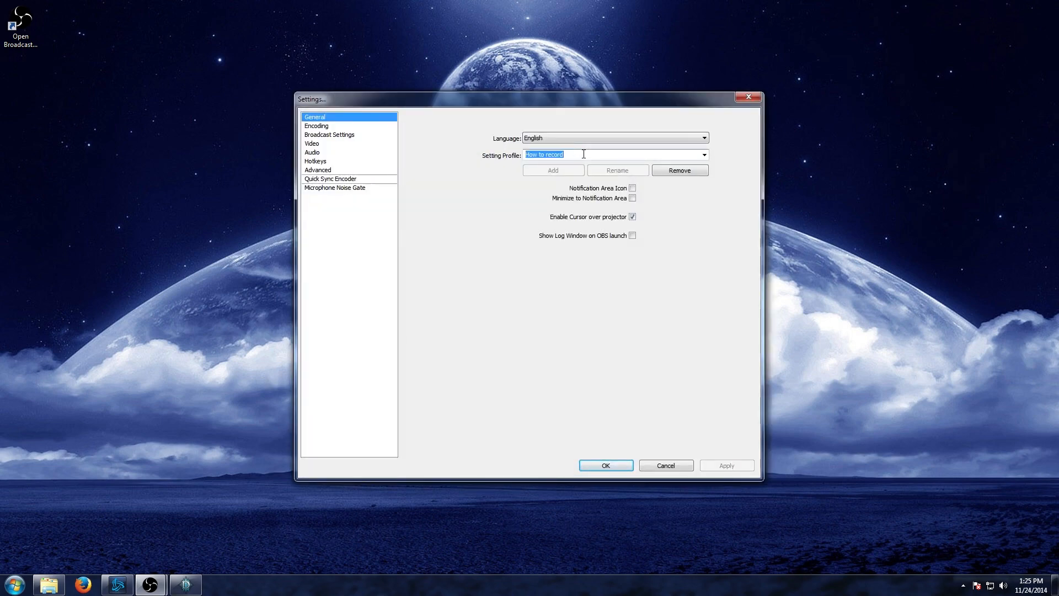
{"action": "mouse_move", "coordinate": [341, 131]}
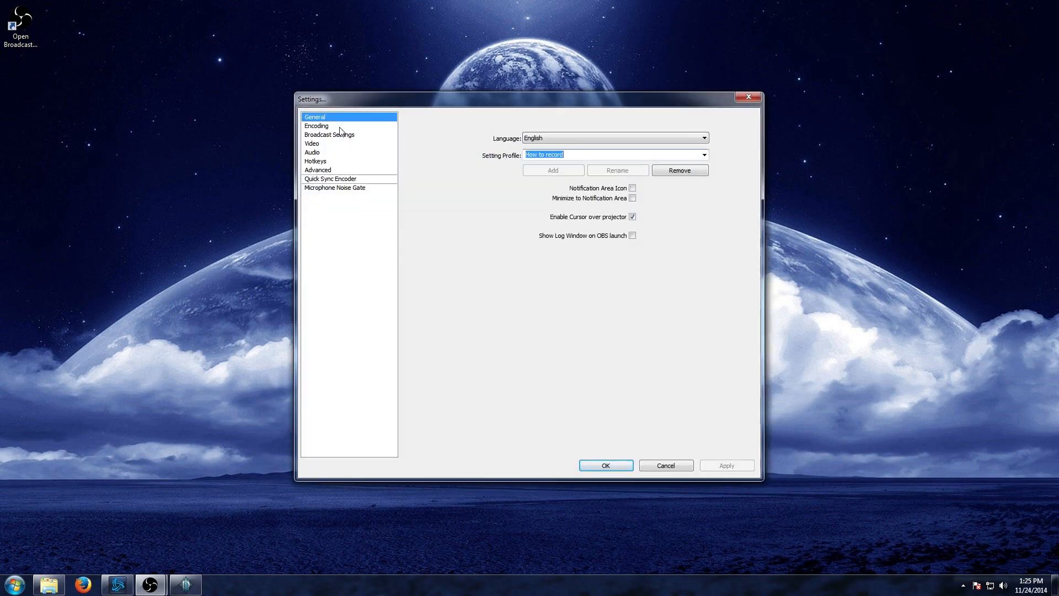
In Encoding, turn off Use CBR and set Quality Balance to 10
{"action": "left_click", "coordinate": [317, 126]}
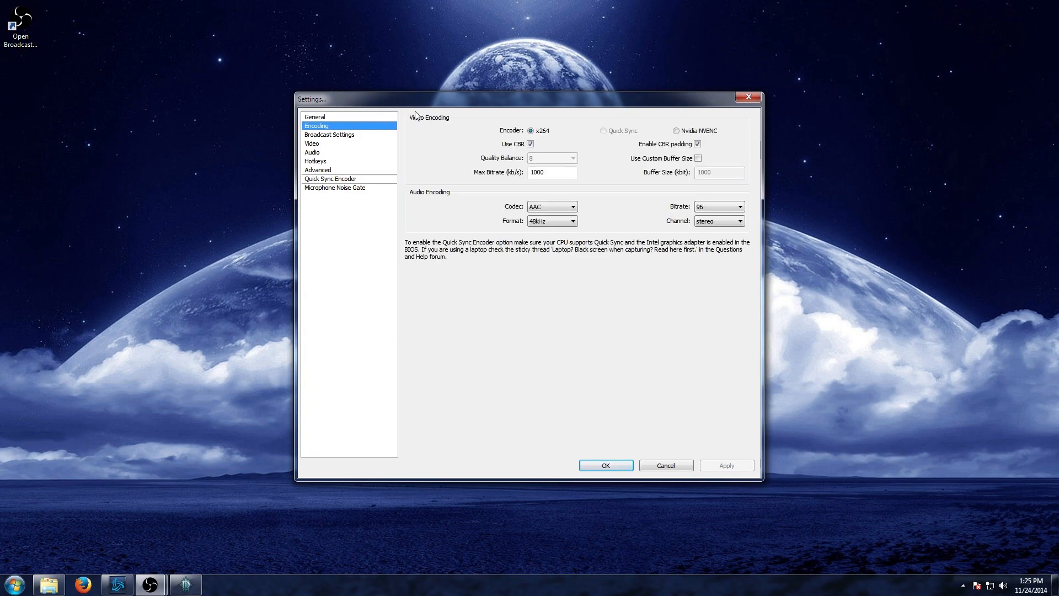
{"action": "mouse_move", "coordinate": [543, 131]}
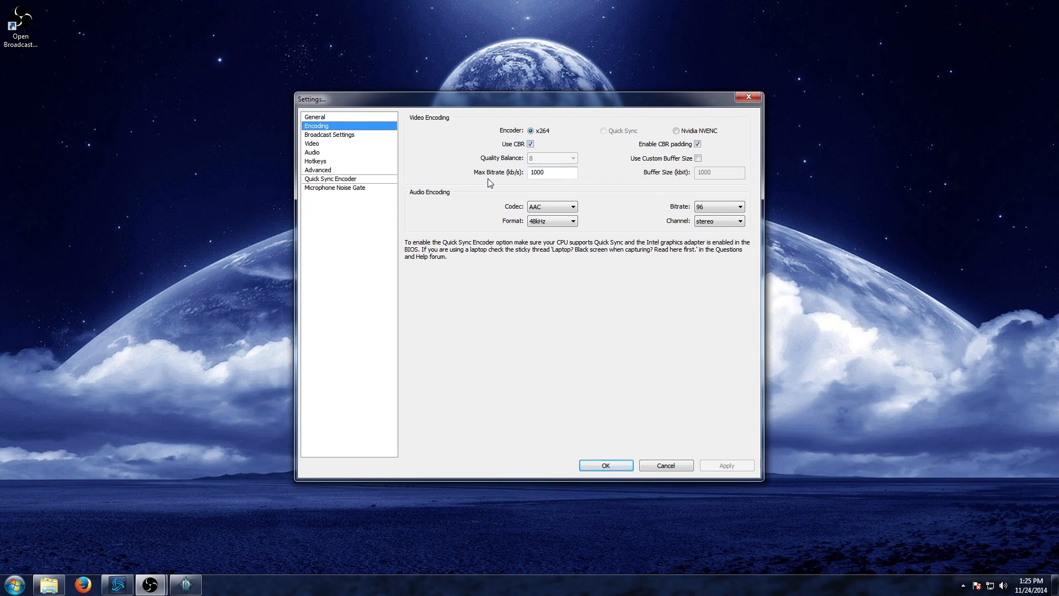
{"action": "mouse_move", "coordinate": [592, 224]}
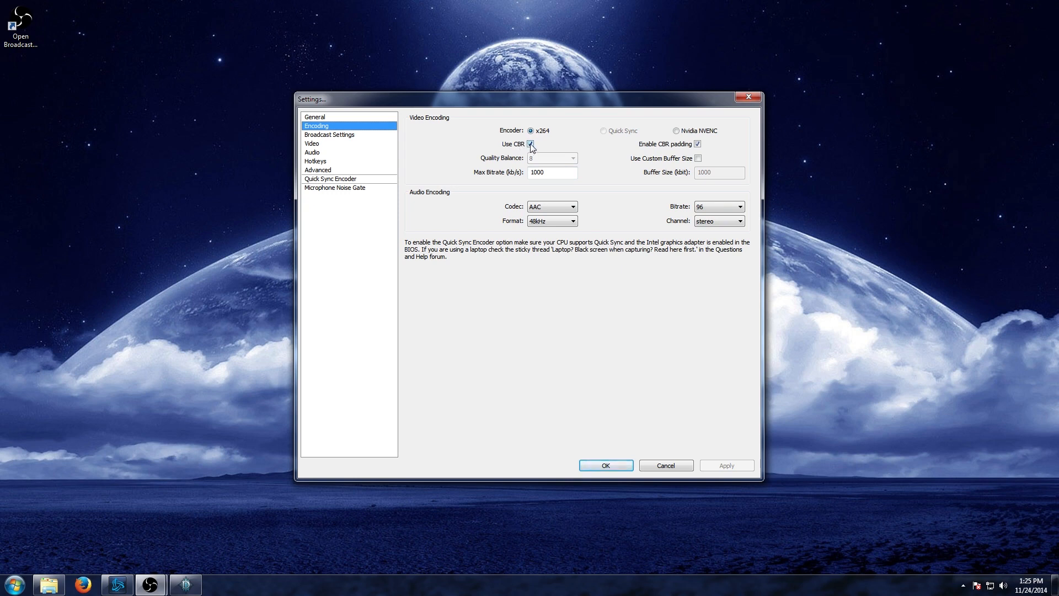
{"action": "left_click", "coordinate": [531, 143]}
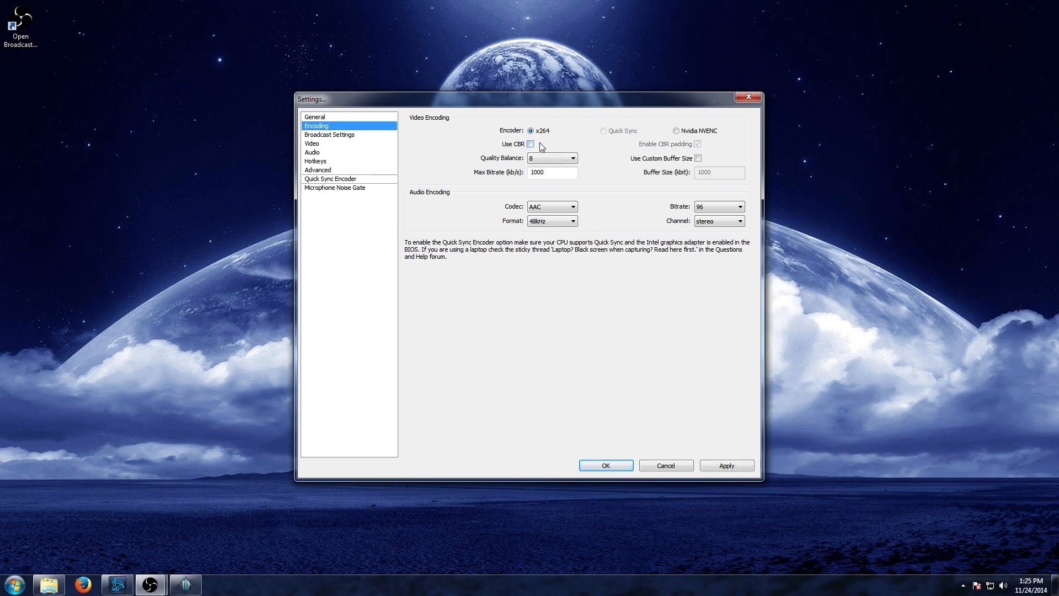
{"action": "left_click", "coordinate": [572, 158]}
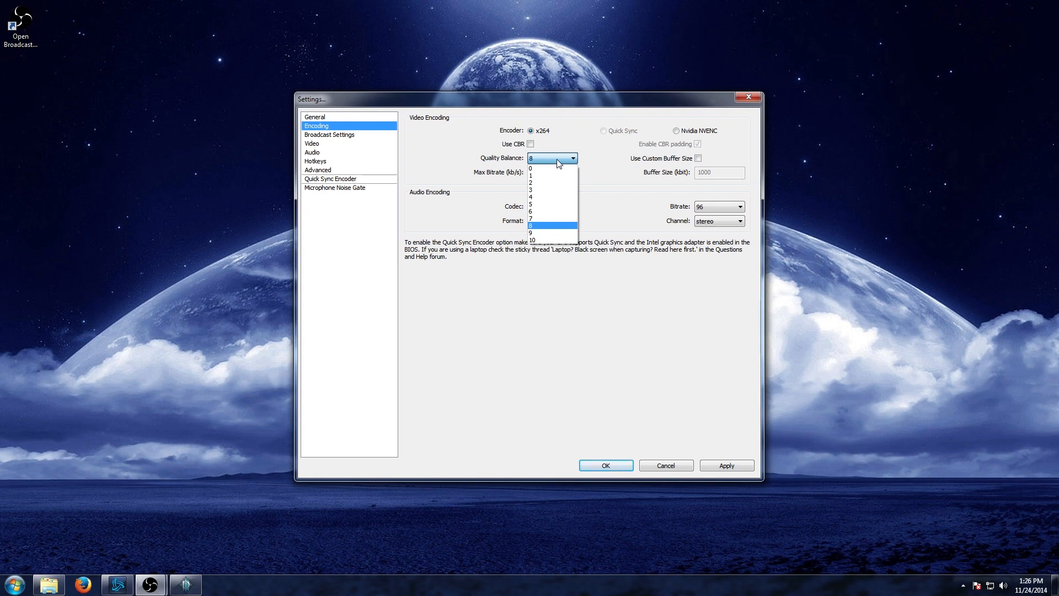
{"action": "mouse_move", "coordinate": [549, 242]}
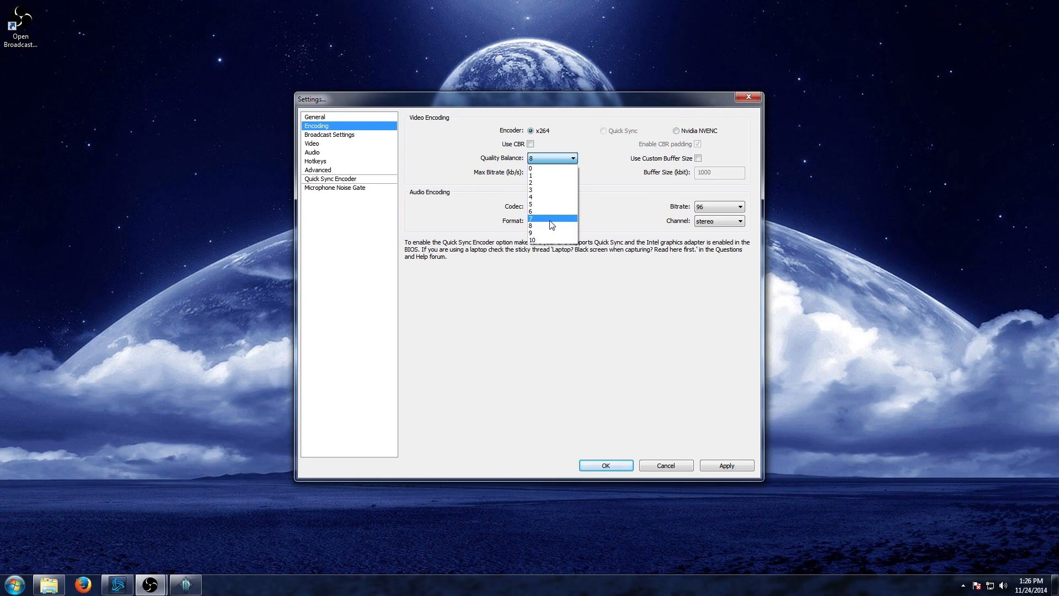
{"action": "left_click", "coordinate": [532, 241]}
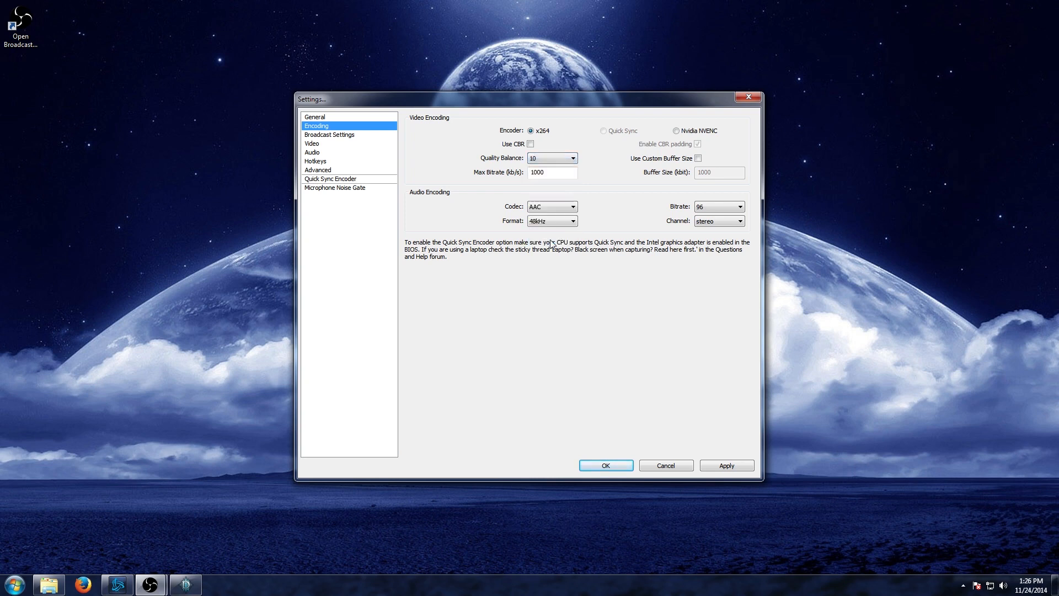
{"action": "mouse_move", "coordinate": [550, 172]}
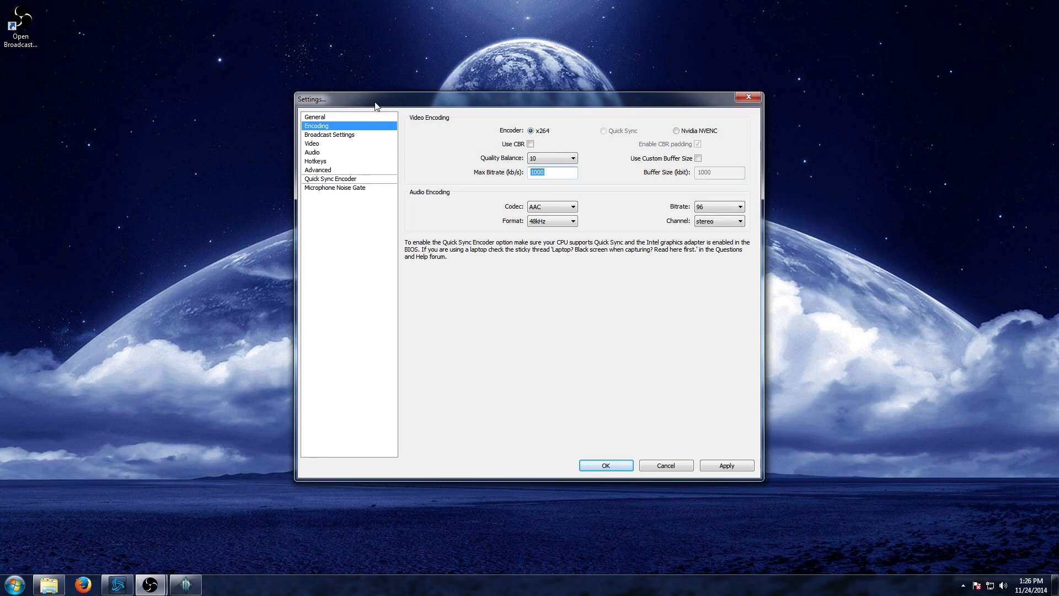
Set Max Bitrate to 3500 and audio bitrate to 128, then apply the encoding changes
{"action": "type", "text": "3500"}
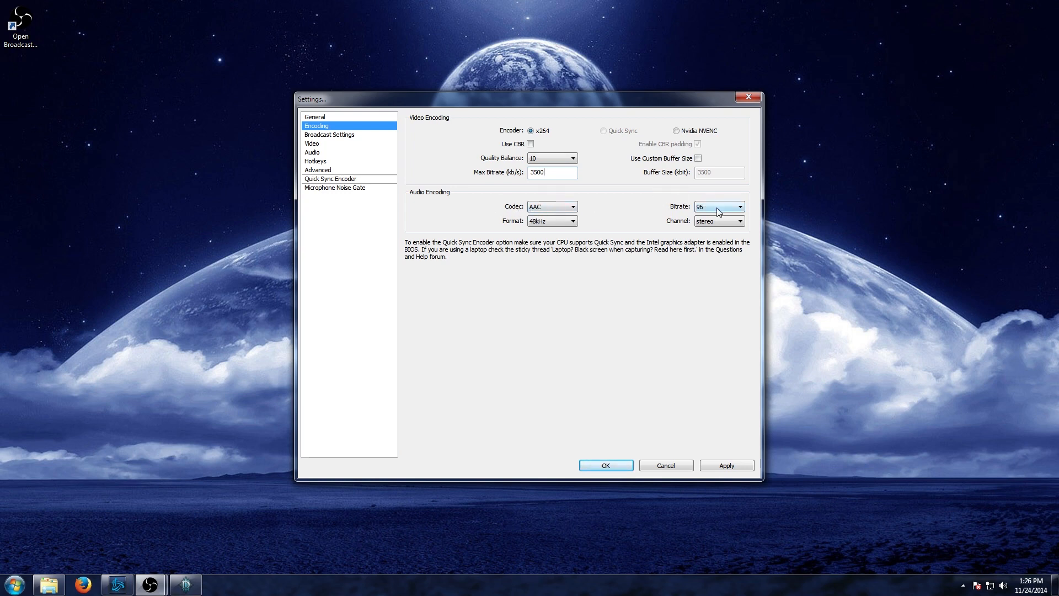
{"action": "left_click", "coordinate": [739, 206]}
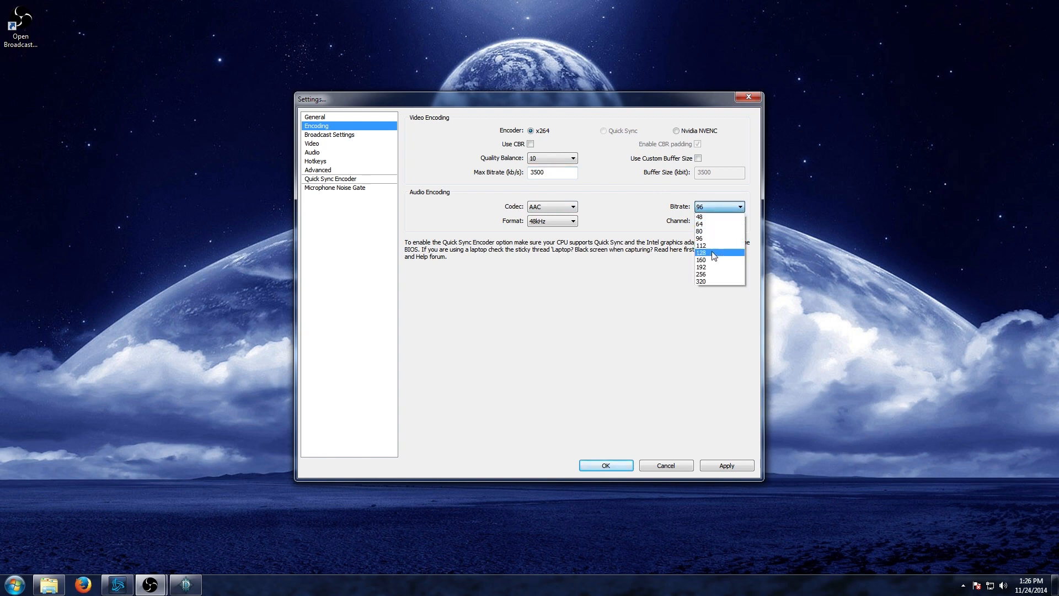
{"action": "left_click", "coordinate": [702, 253]}
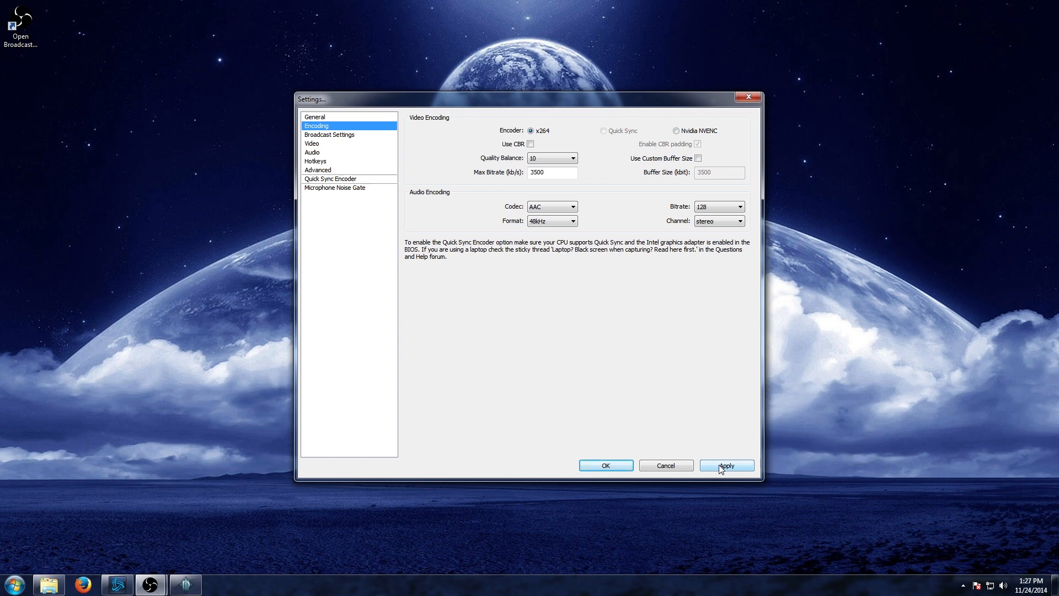
{"action": "left_click", "coordinate": [726, 464]}
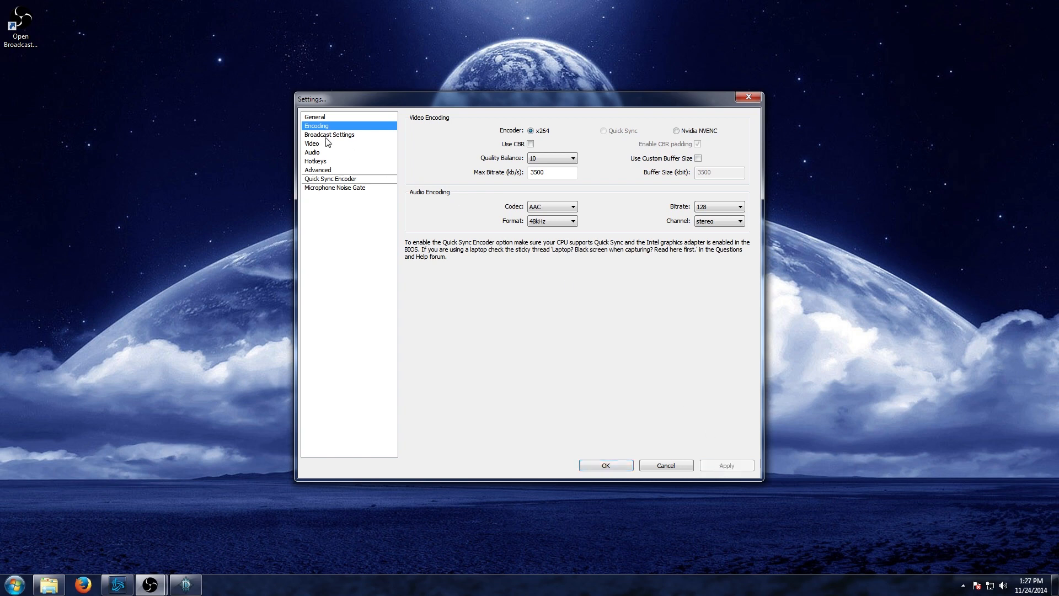
In Broadcast Settings, change Mode from Live Stream to File Output Only
{"action": "left_click", "coordinate": [329, 133]}
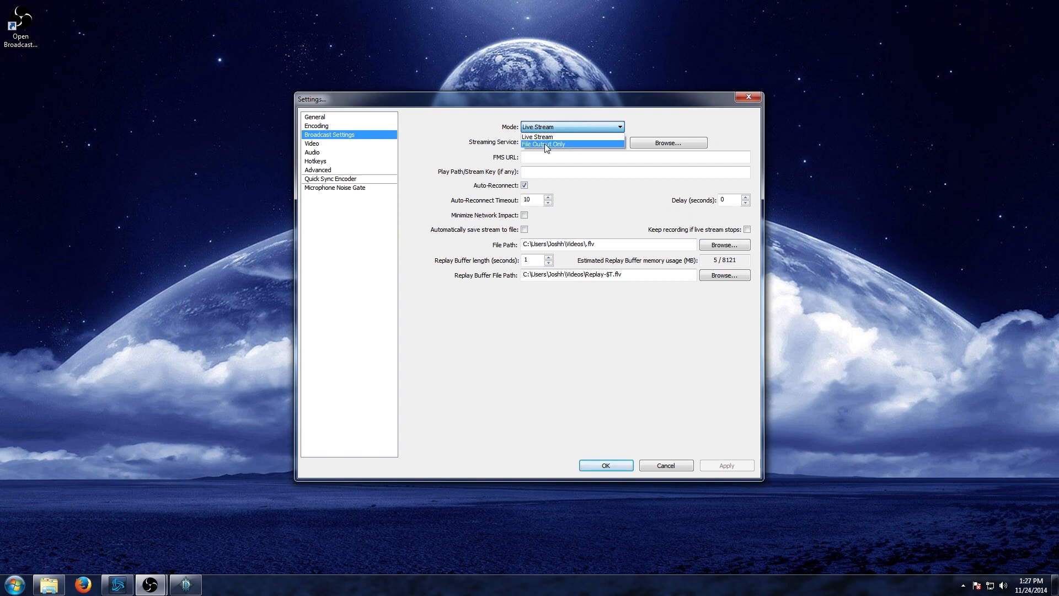
{"action": "left_click", "coordinate": [544, 143]}
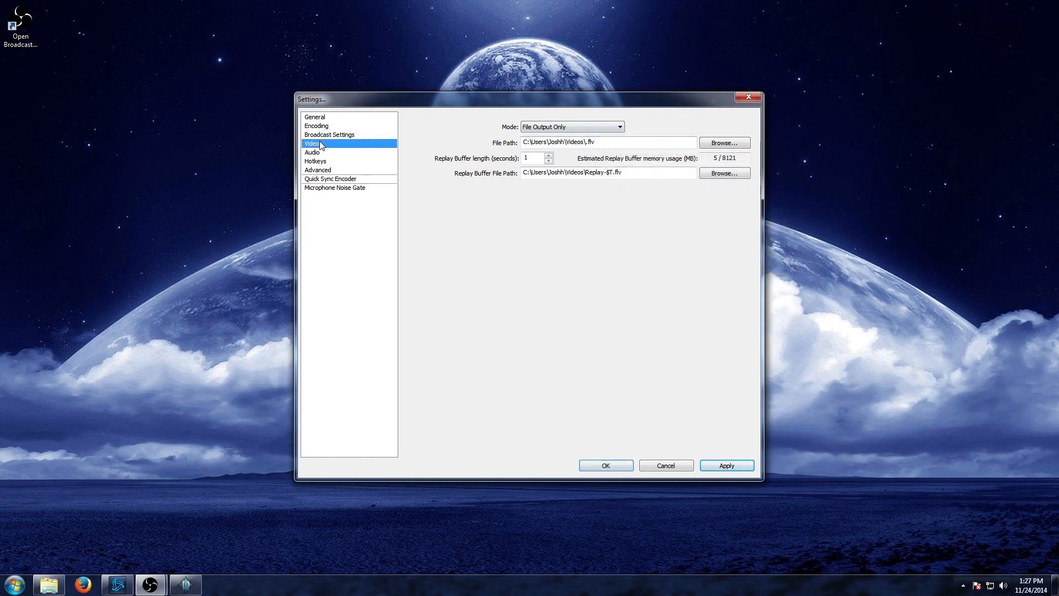
In Video, set 1920x1080 base resolution with no downscale at 30 FPS
{"action": "left_click", "coordinate": [312, 144]}
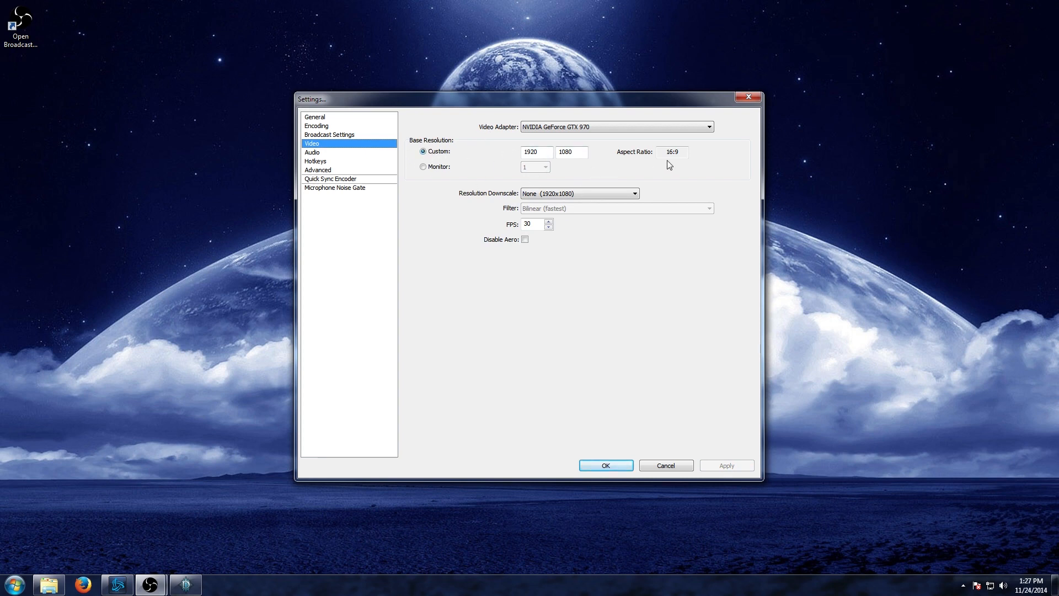
{"action": "mouse_move", "coordinate": [427, 144]}
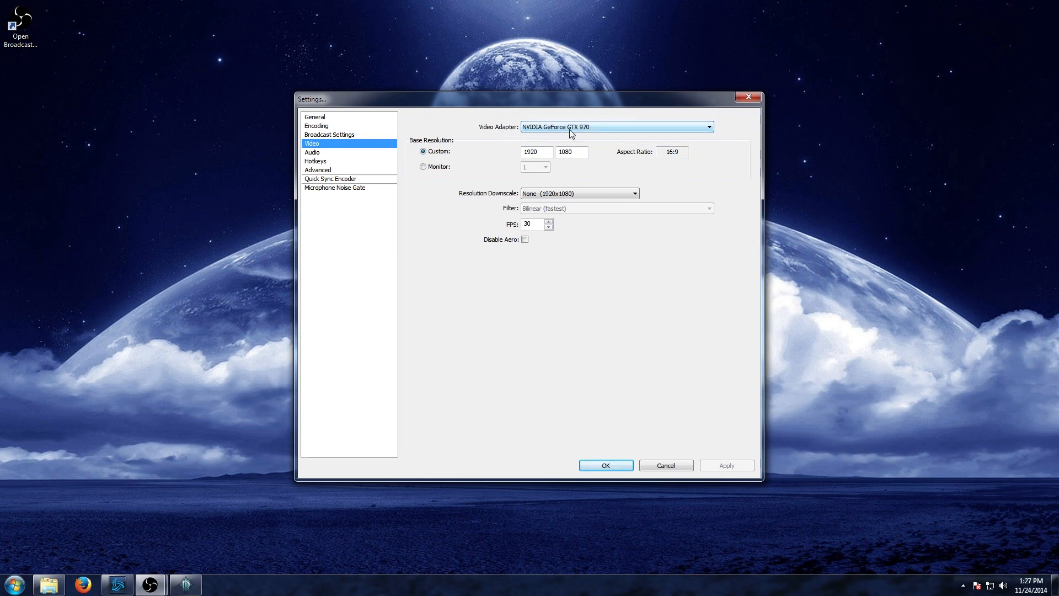
{"action": "mouse_move", "coordinate": [487, 127]}
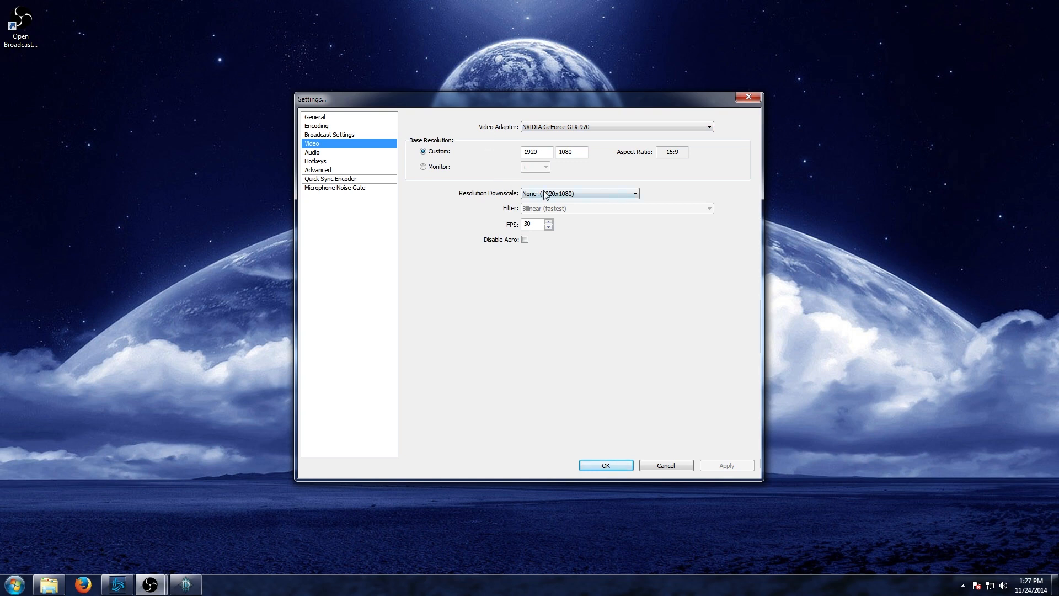
{"action": "mouse_move", "coordinate": [578, 194]}
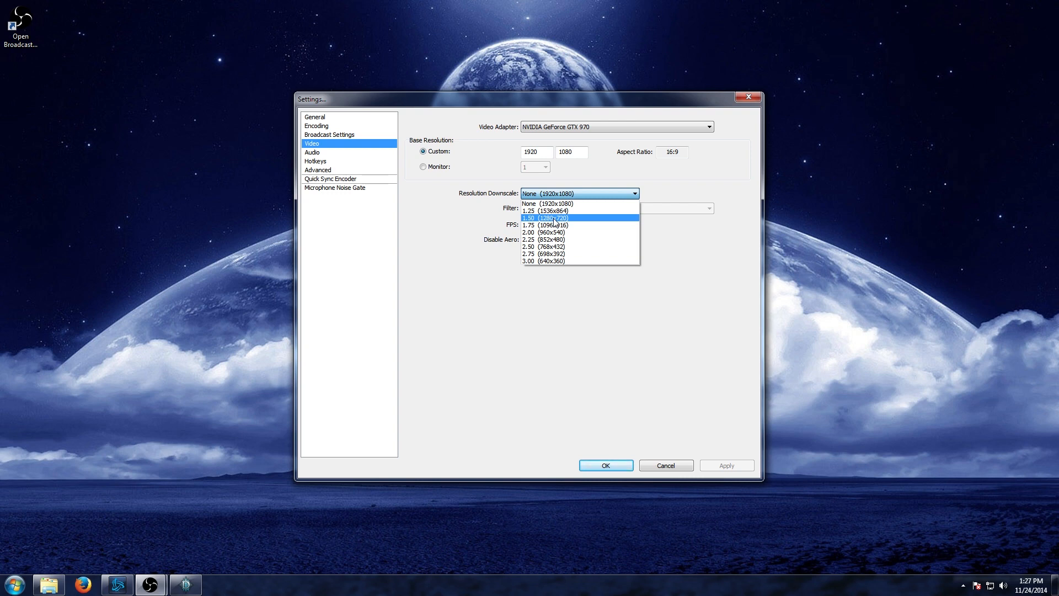
{"action": "left_click", "coordinate": [547, 203]}
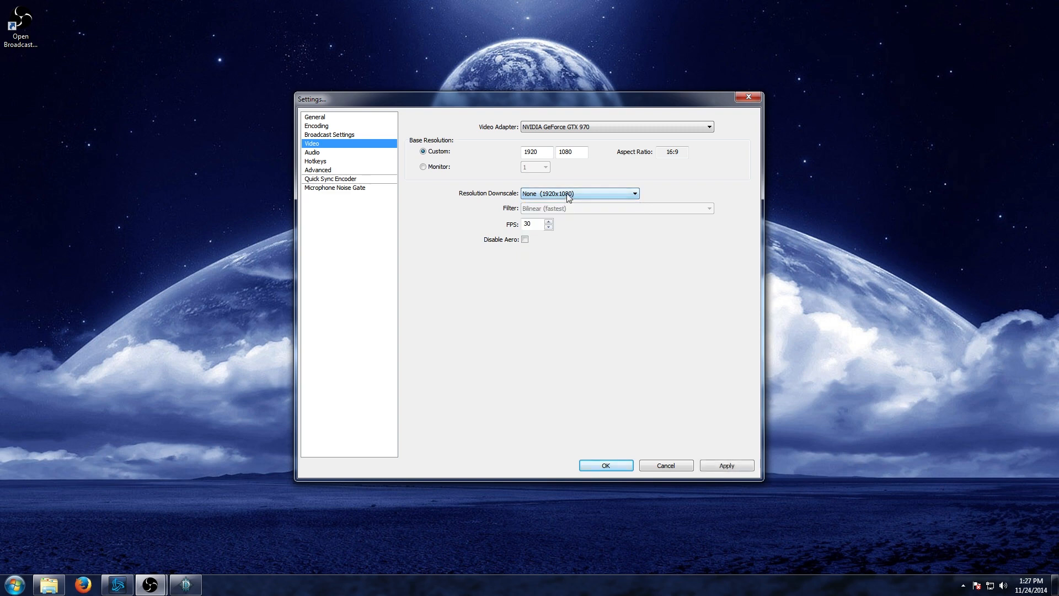
{"action": "left_click", "coordinate": [577, 193]}
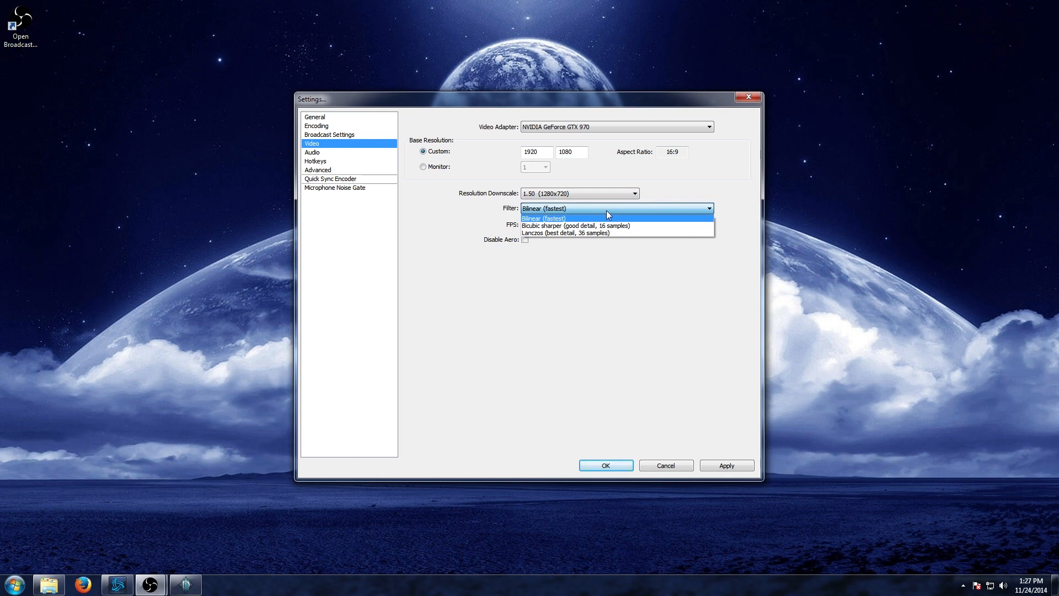
{"action": "mouse_move", "coordinate": [554, 233]}
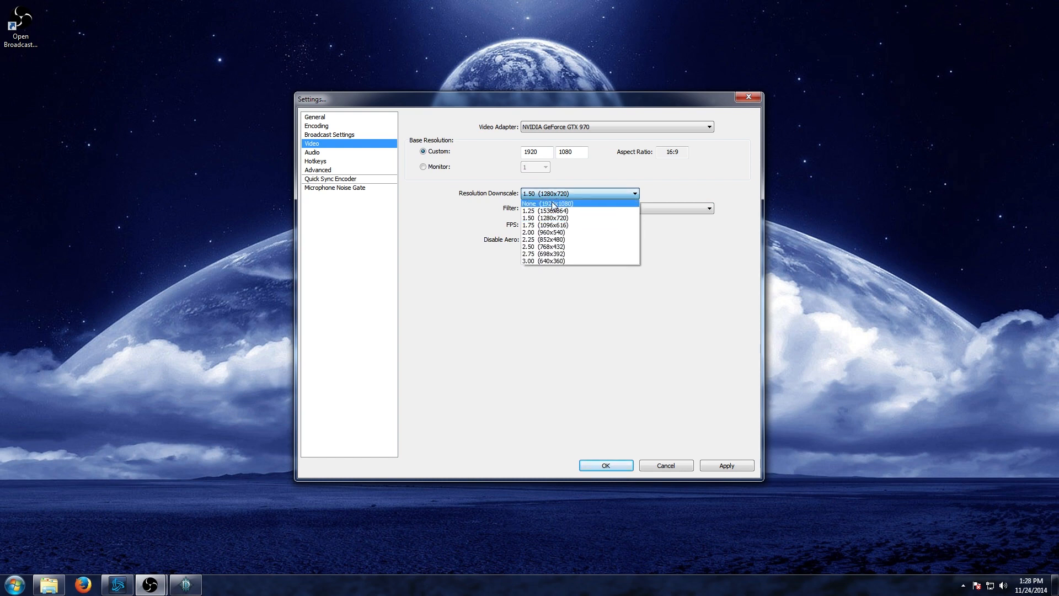
{"action": "left_click", "coordinate": [544, 203]}
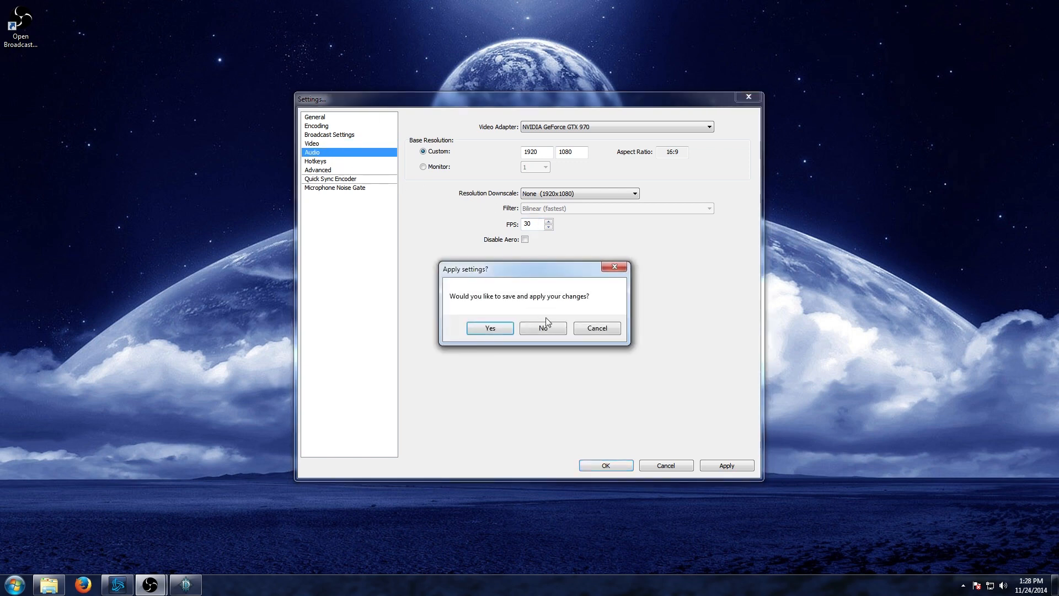
Save the video changes, choose Microphone (Blue Snowball) as the auxiliary audio device, and apply
{"action": "left_click", "coordinate": [489, 328]}
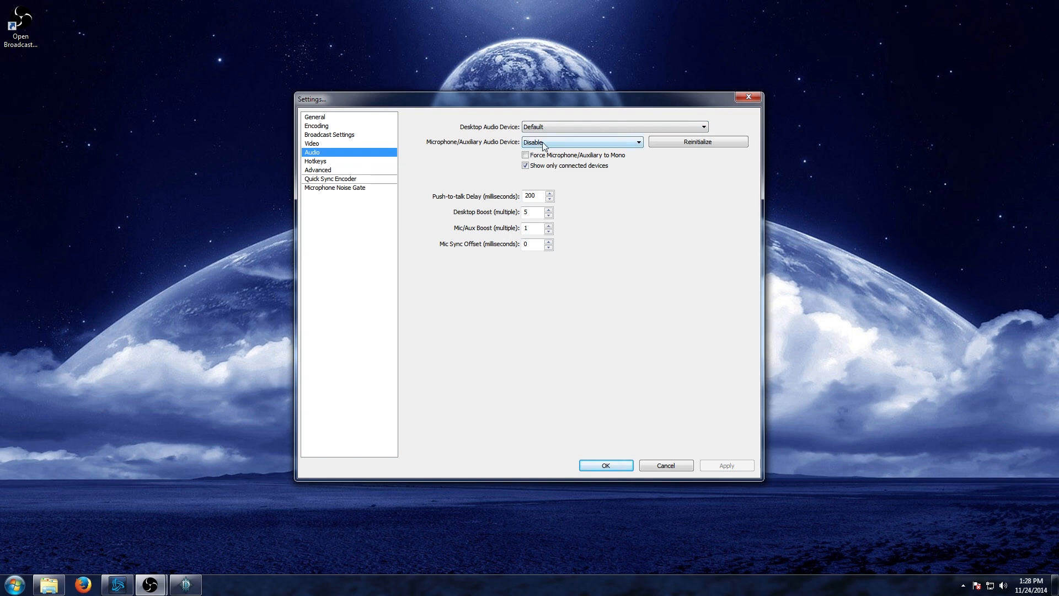
{"action": "left_click", "coordinate": [581, 142]}
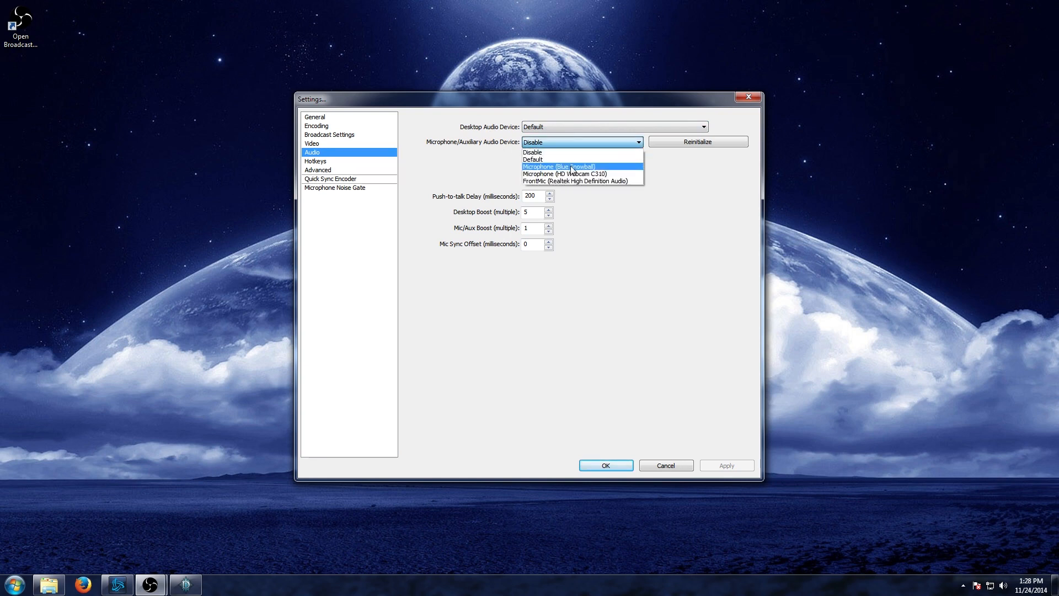
{"action": "left_click", "coordinate": [558, 167]}
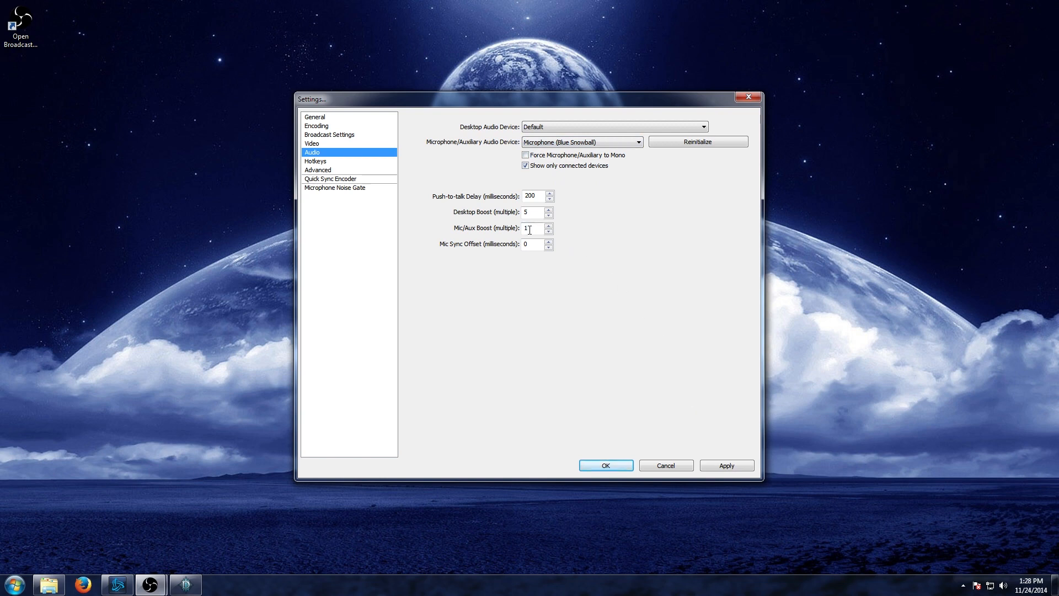
{"action": "mouse_move", "coordinate": [543, 245]}
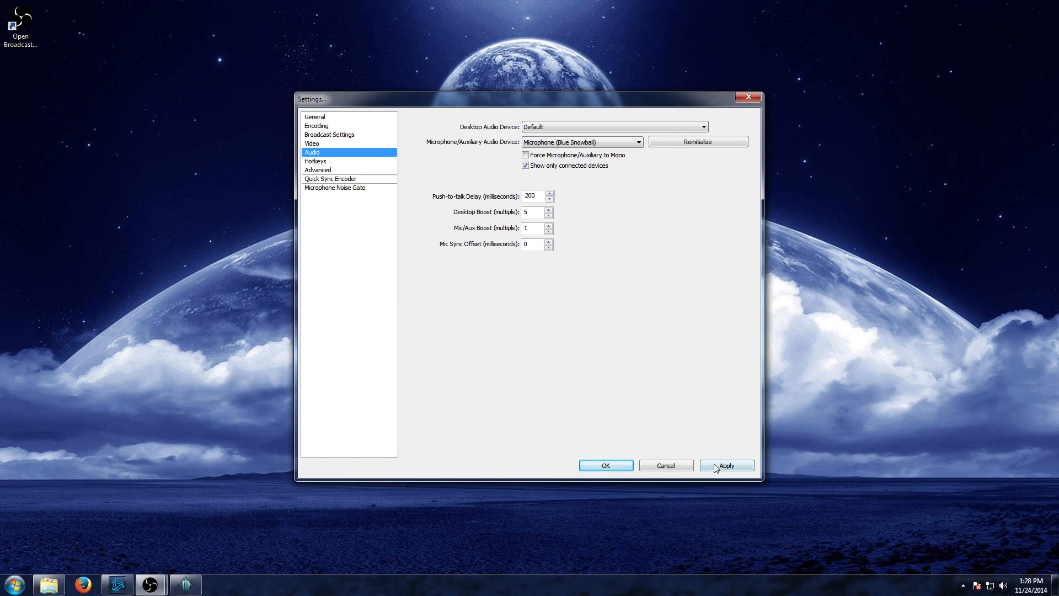
{"action": "left_click", "coordinate": [726, 465]}
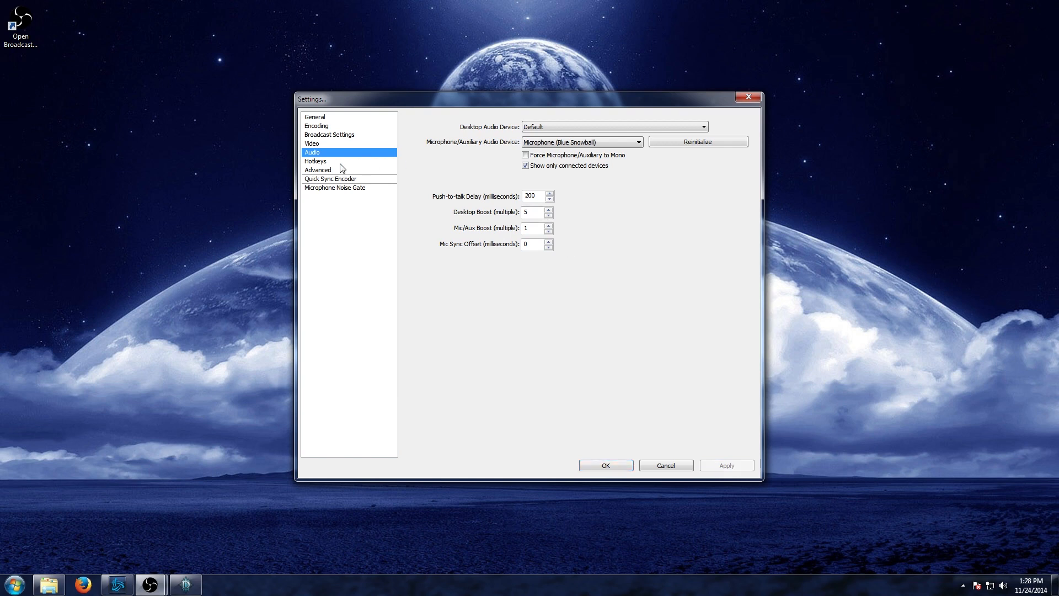
Assign Ctrl+Shift+1 to Start Recording and Ctrl+Shift+2 to Stop Recording, then apply
{"action": "left_click", "coordinate": [315, 161]}
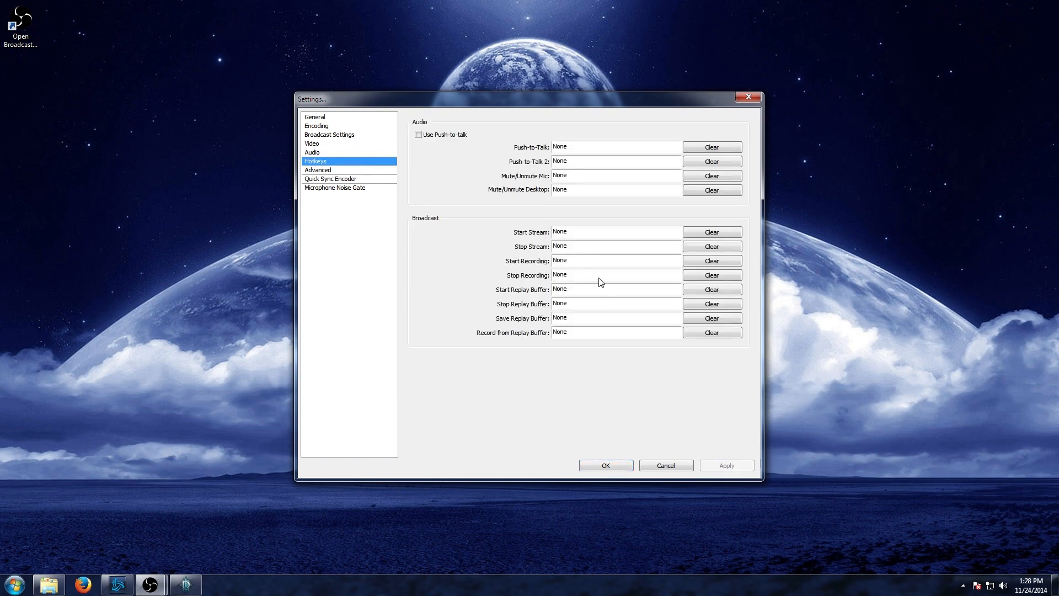
{"action": "mouse_move", "coordinate": [603, 266]}
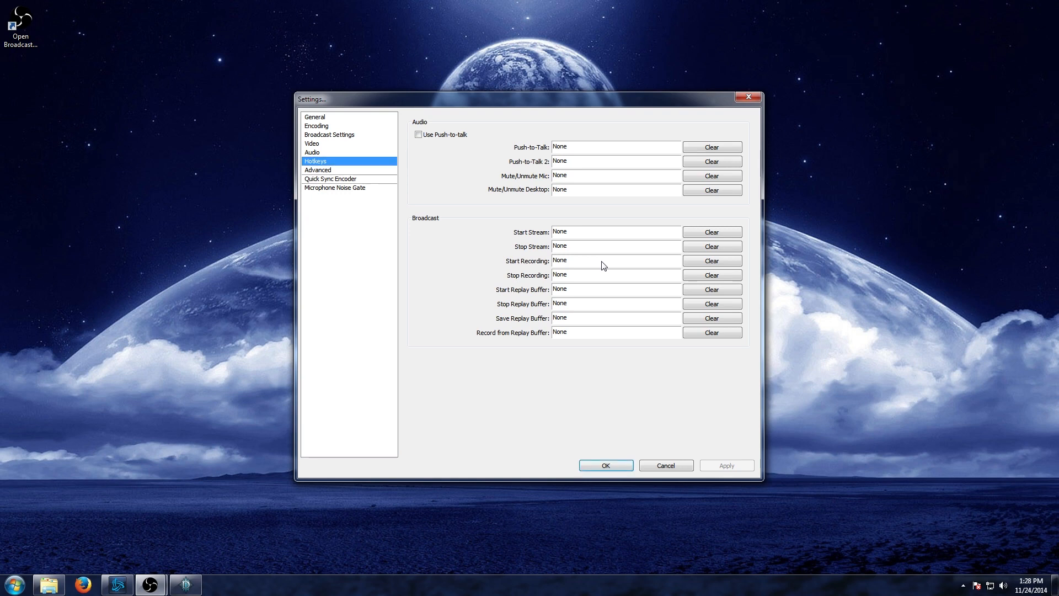
{"action": "type", "text": "Ctrl + Shift + 1"}
{"action": "type", "text": "Ctrl + Shift + 2"}
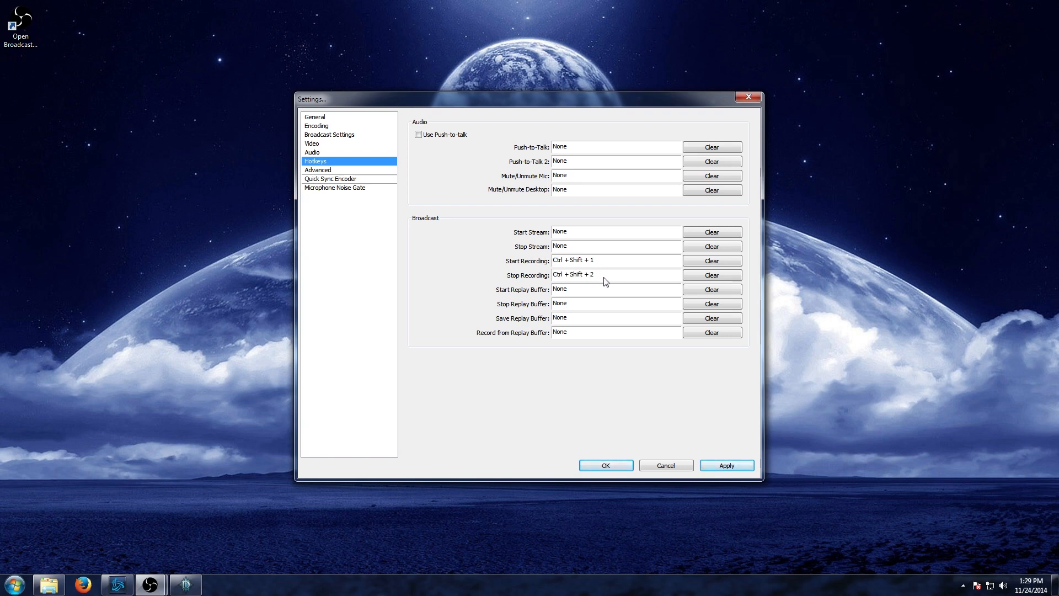
{"action": "mouse_move", "coordinate": [634, 352]}
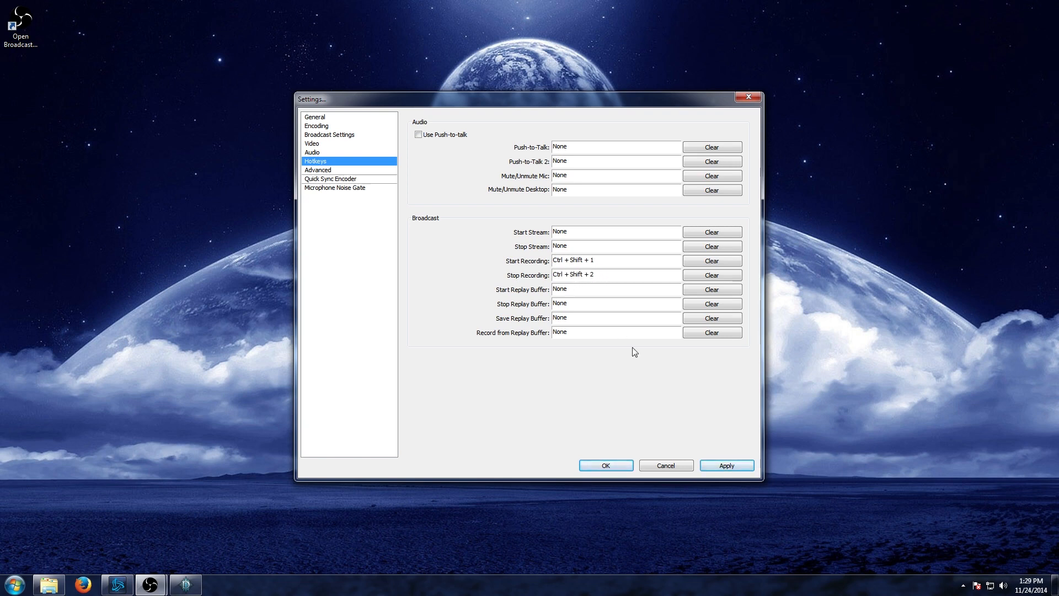
{"action": "mouse_move", "coordinate": [604, 341]}
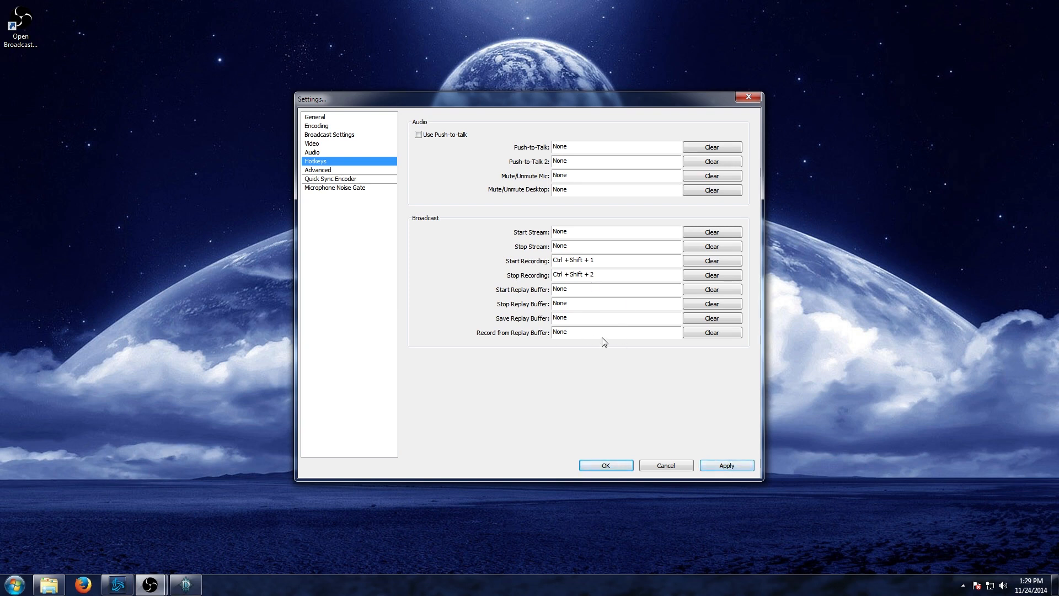
{"action": "left_click", "coordinate": [726, 464]}
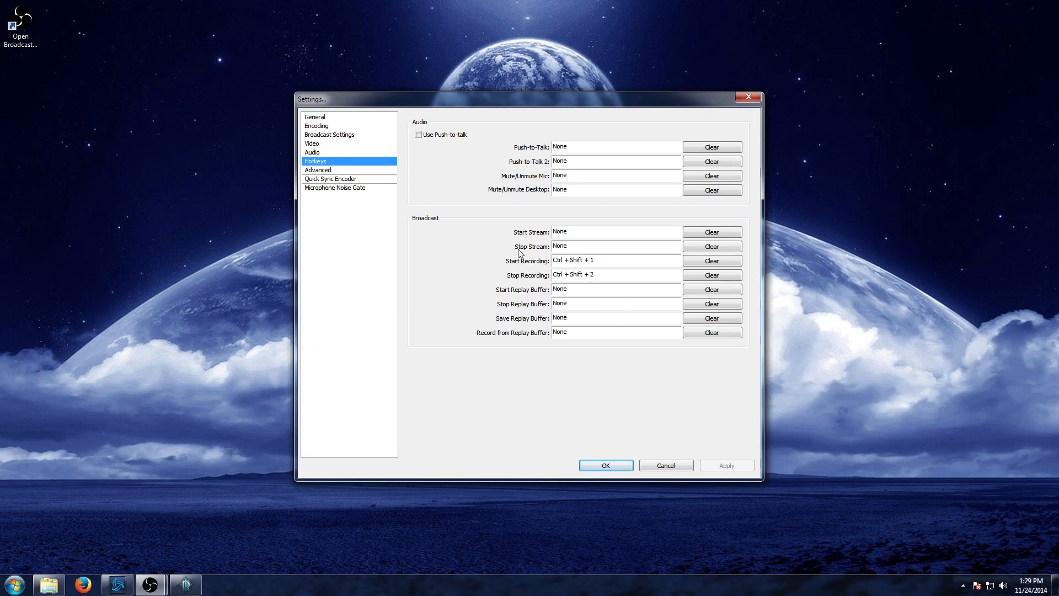
Show the Advanced settings page with the Custom x264 Encoder Settings option
{"action": "left_click", "coordinate": [318, 170]}
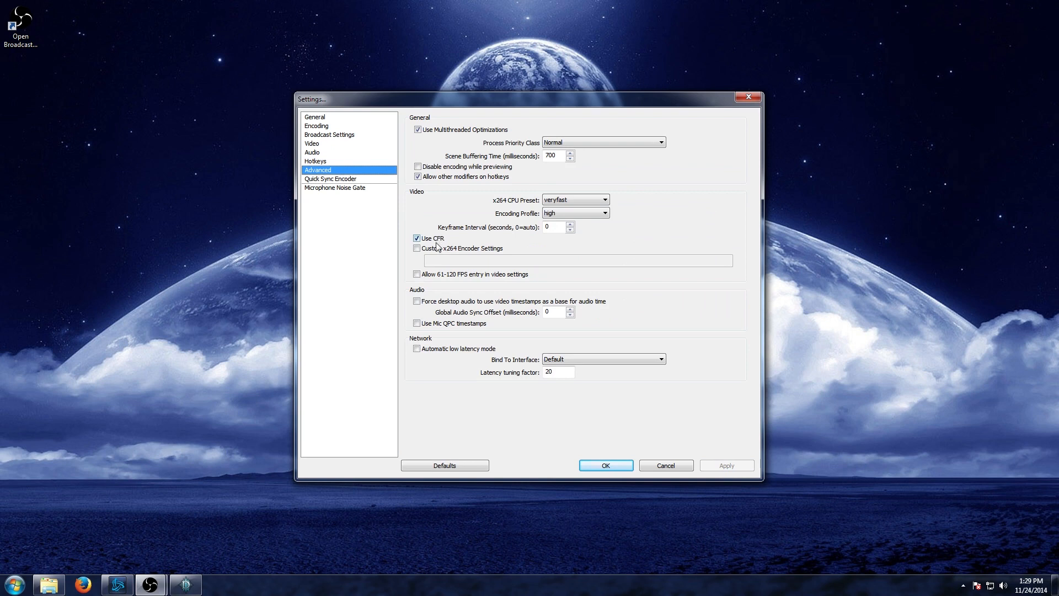
{"action": "mouse_move", "coordinate": [437, 249]}
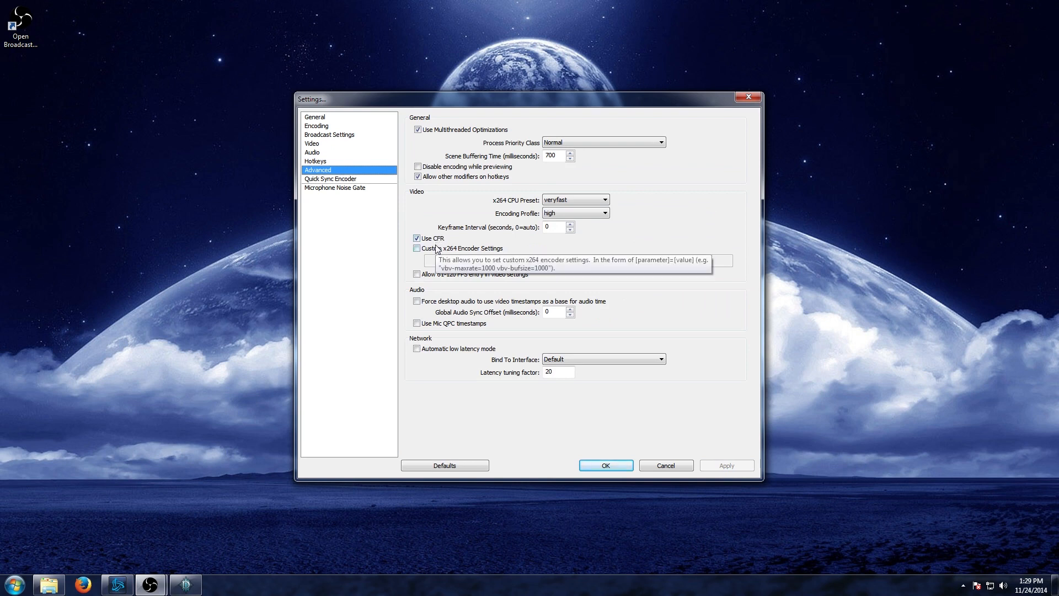
{"action": "mouse_move", "coordinate": [428, 254]}
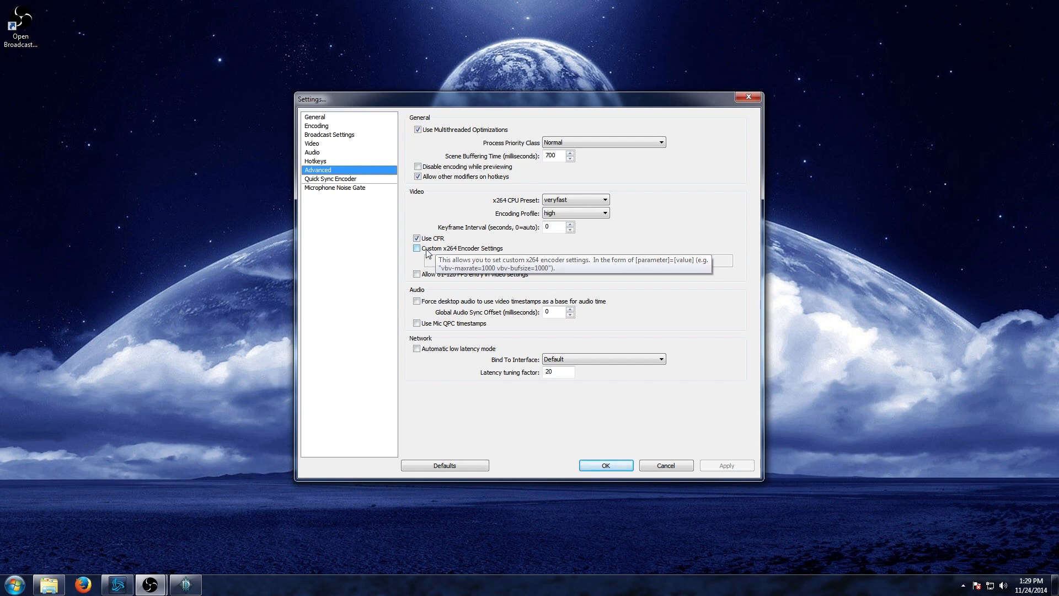
{"action": "mouse_move", "coordinate": [438, 243]}
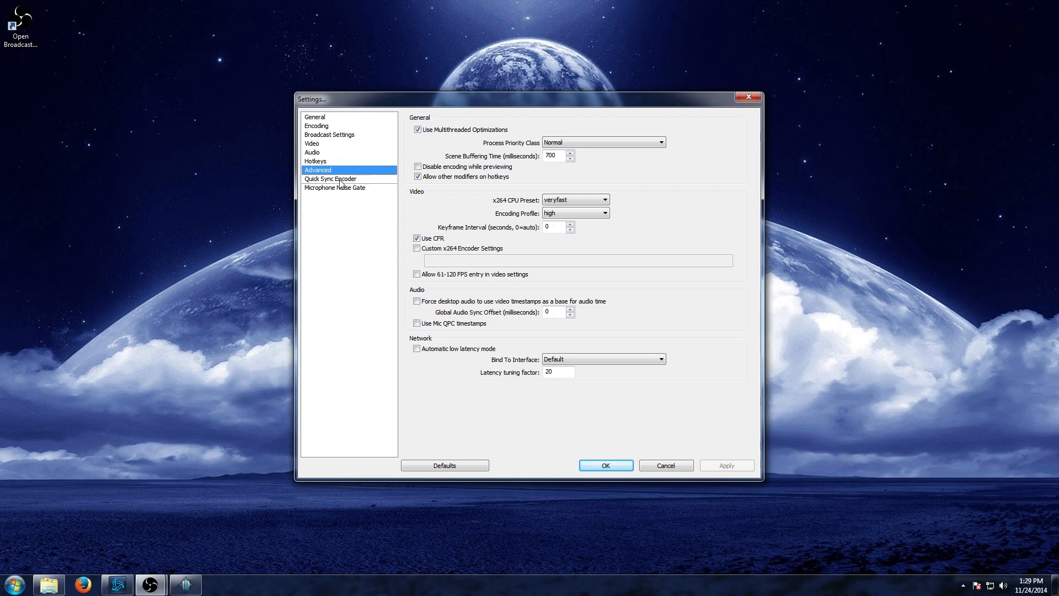
Review the Quick Sync Encoder page, then show the Microphone Noise Gate settings
{"action": "left_click", "coordinate": [330, 179]}
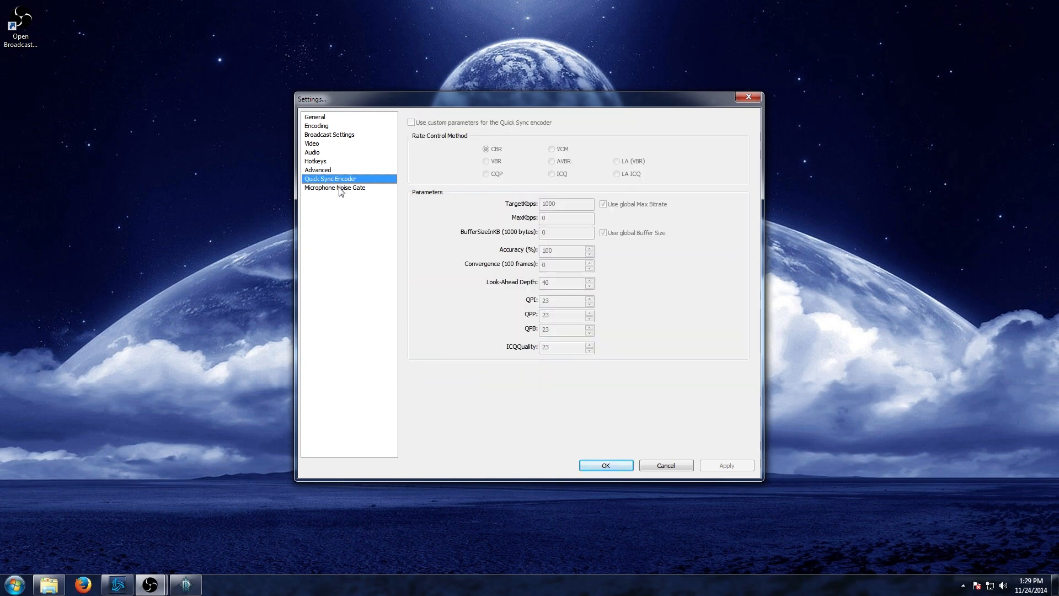
{"action": "left_click", "coordinate": [335, 188]}
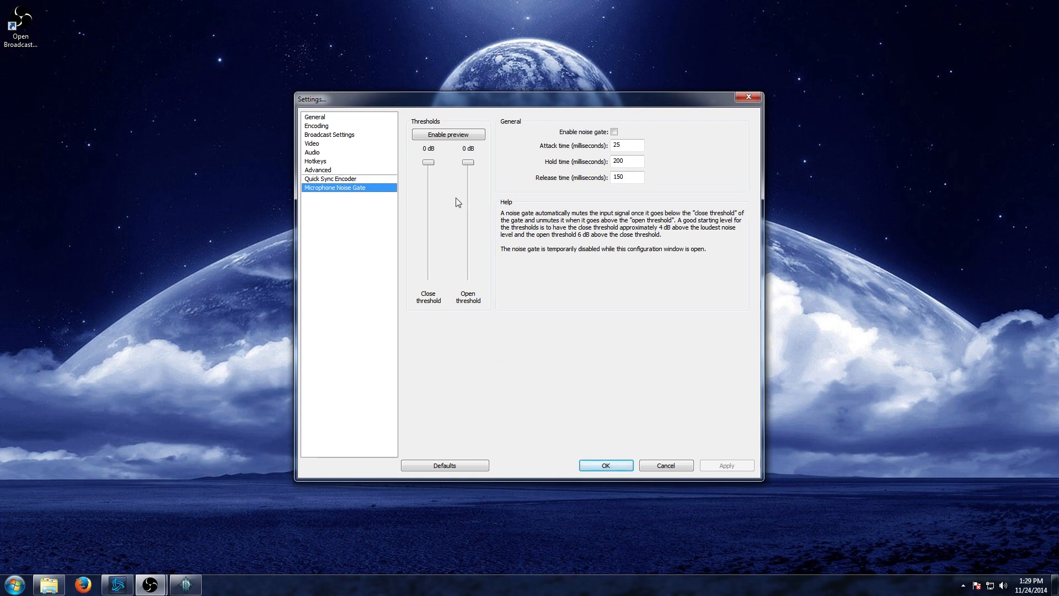
{"action": "mouse_move", "coordinate": [485, 211]}
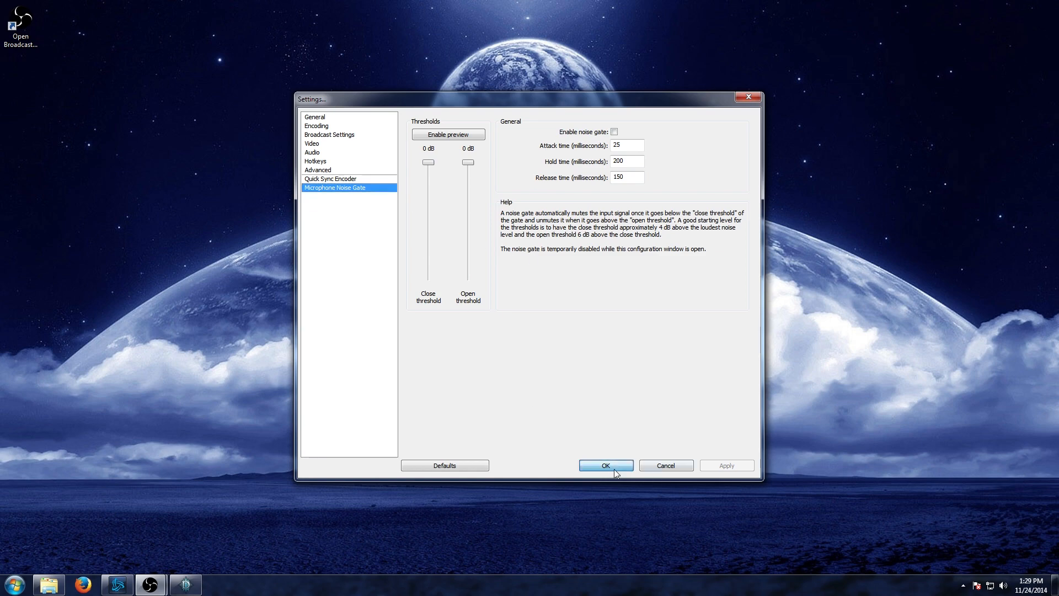
Accept the settings with OK, returning to the main window under the How to record profile
{"action": "left_click", "coordinate": [605, 466]}
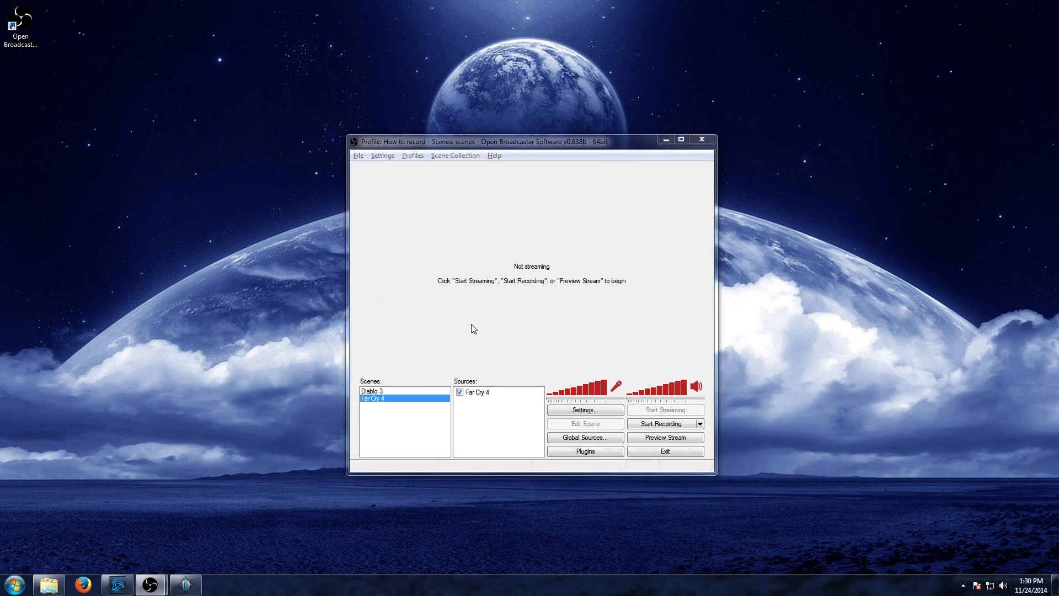
{"action": "mouse_move", "coordinate": [507, 434]}
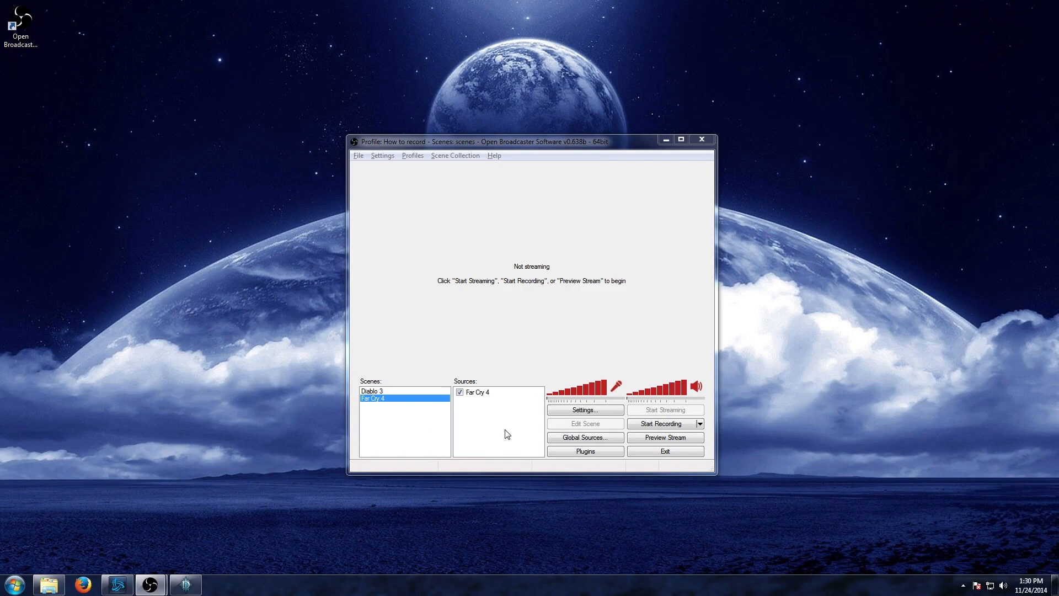
{"action": "mouse_move", "coordinate": [467, 439]}
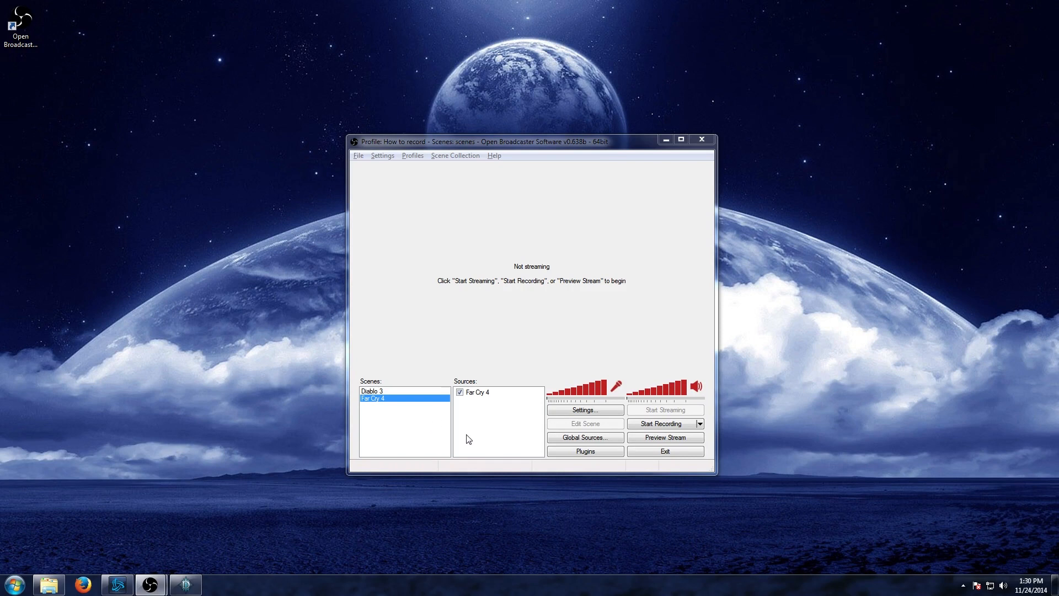
{"action": "mouse_move", "coordinate": [390, 430]}
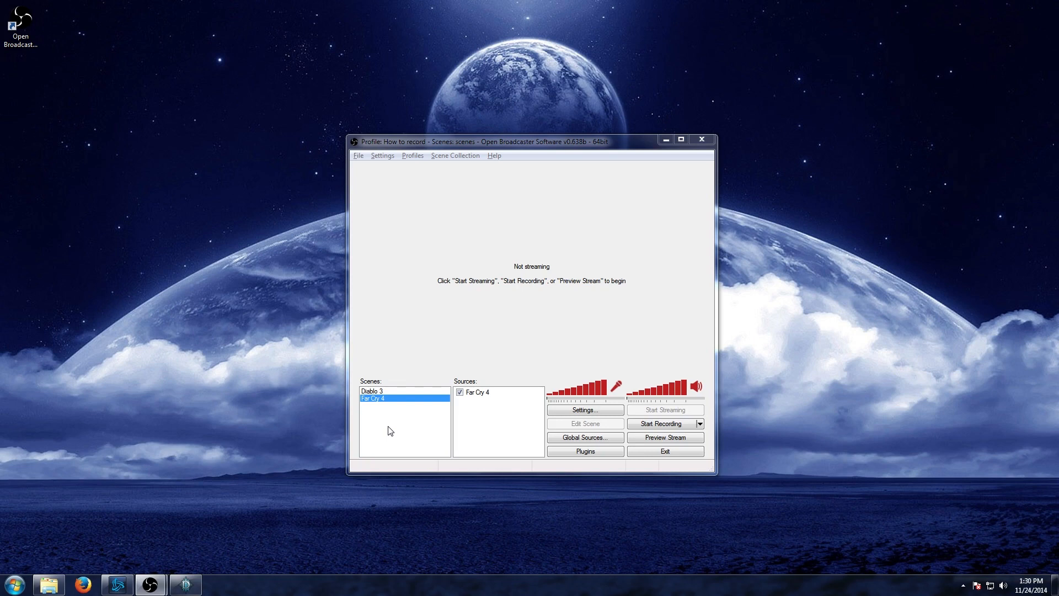
Add a new empty scene named 'How to record' beneath Diablo 3 and Far Cry 4
{"action": "right_click", "coordinate": [388, 430]}
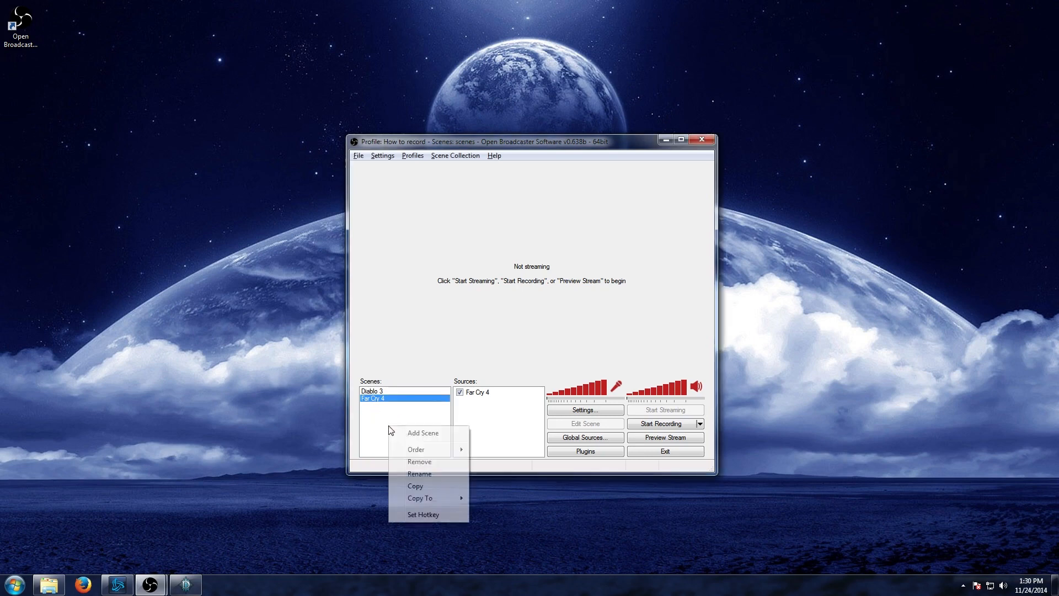
{"action": "mouse_move", "coordinate": [427, 436]}
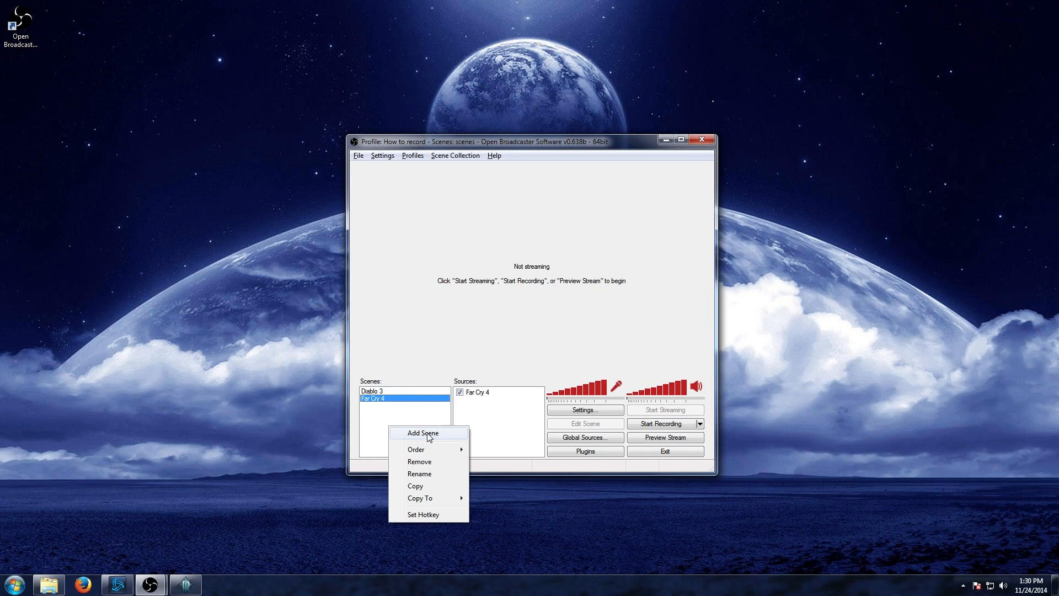
{"action": "left_click", "coordinate": [423, 433]}
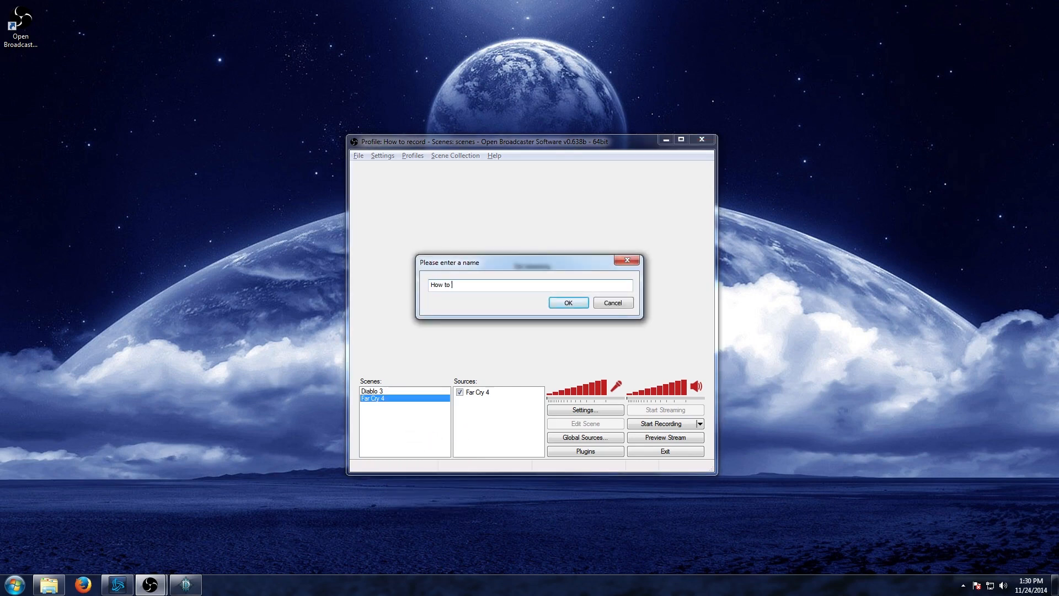
{"action": "type", "text": "record"}
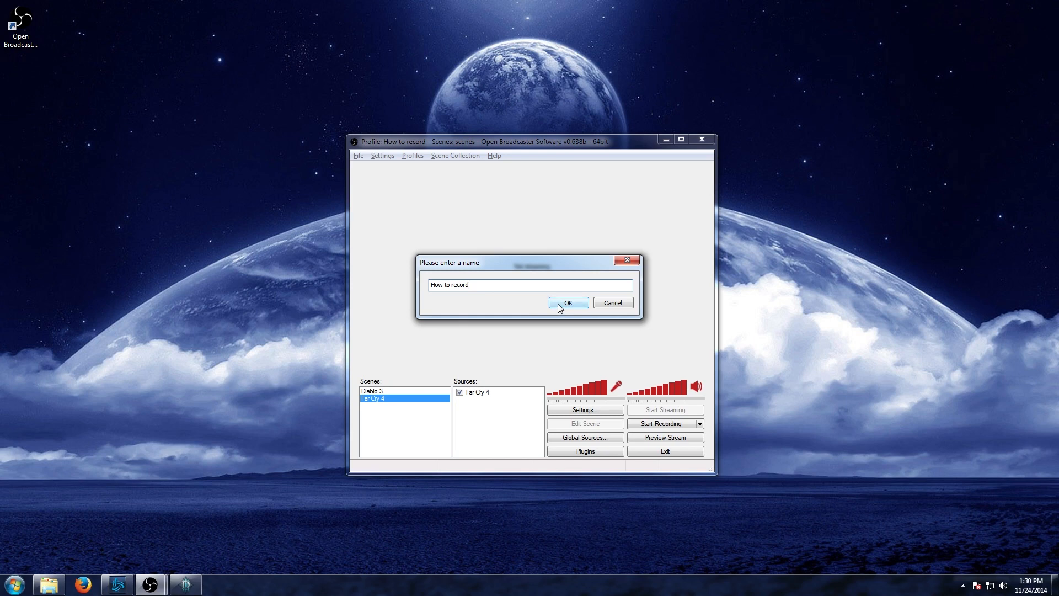
{"action": "left_click", "coordinate": [567, 302]}
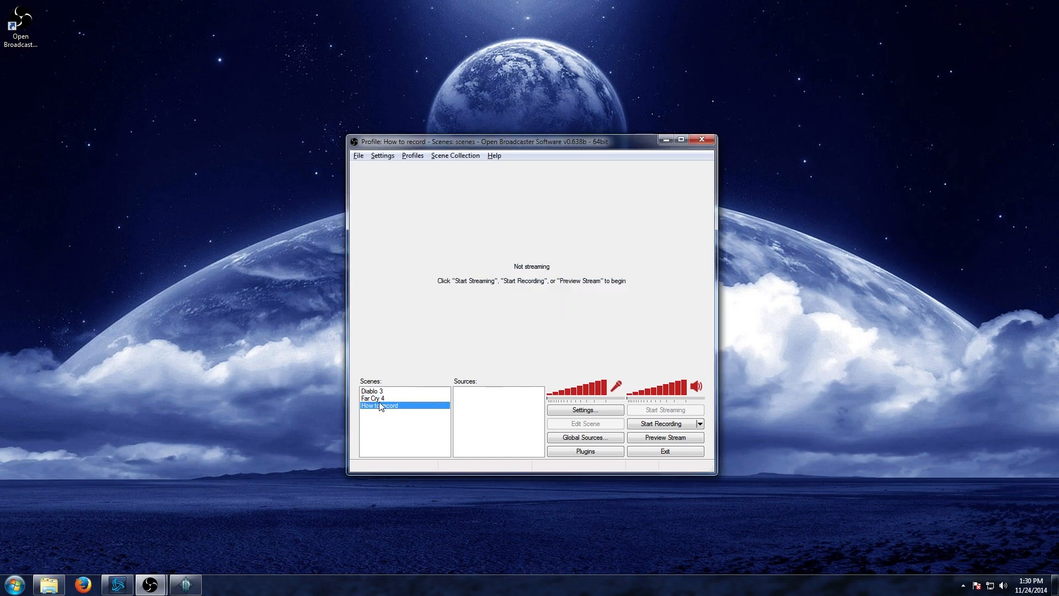
Compare the Diablo 3 scene's sources, then return to the empty How to record scene
{"action": "left_click", "coordinate": [372, 392]}
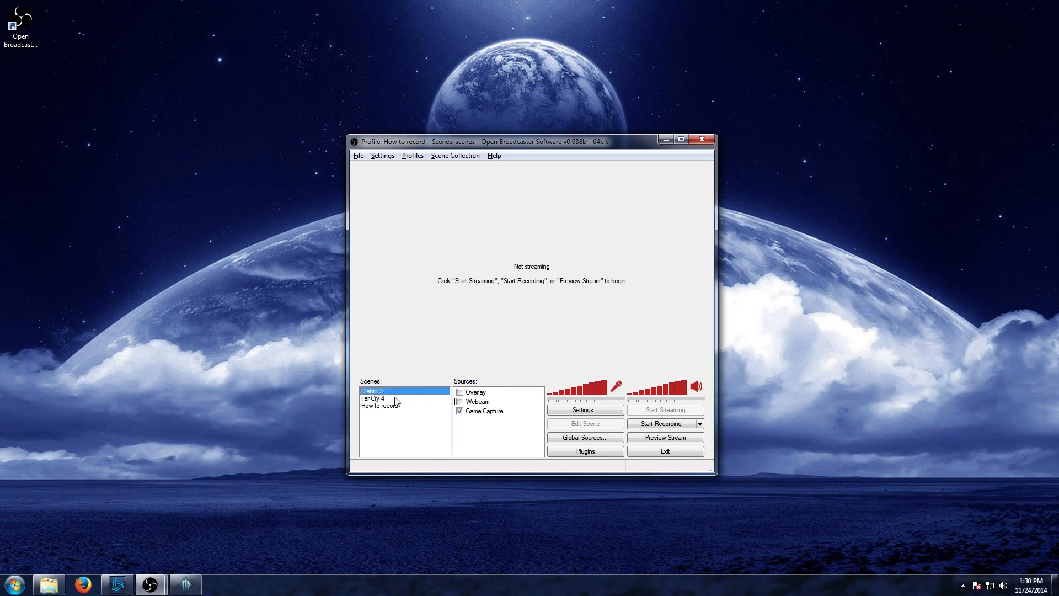
{"action": "left_click", "coordinate": [379, 405]}
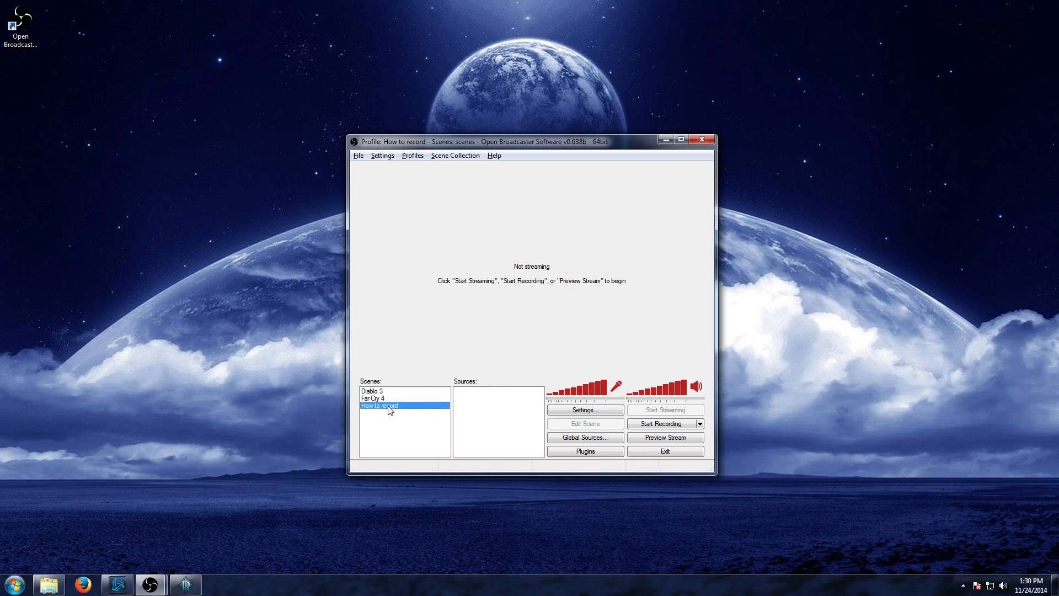
{"action": "mouse_move", "coordinate": [486, 421]}
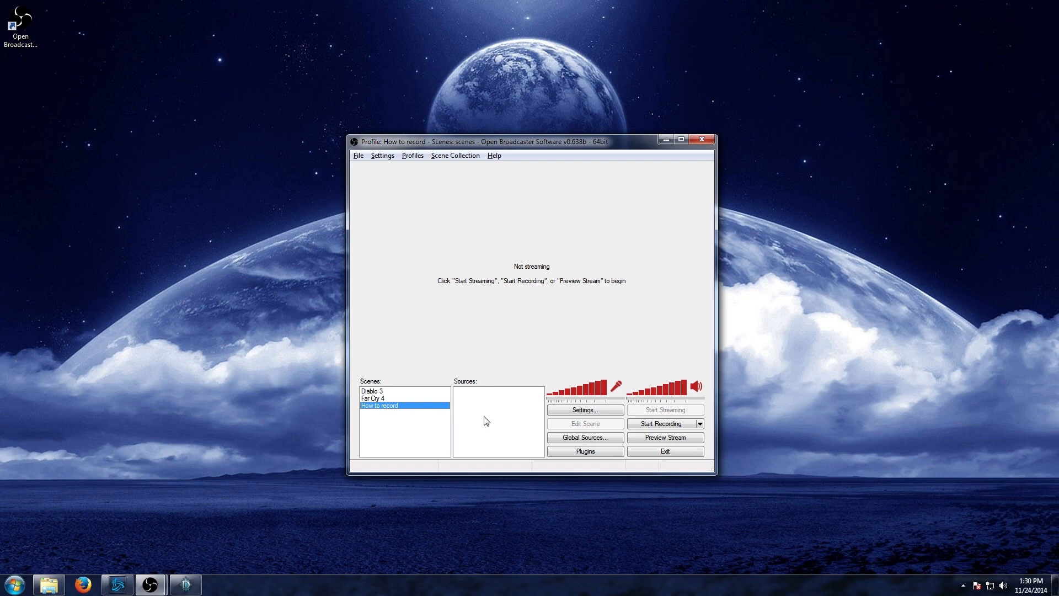
{"action": "right_click", "coordinate": [497, 421]}
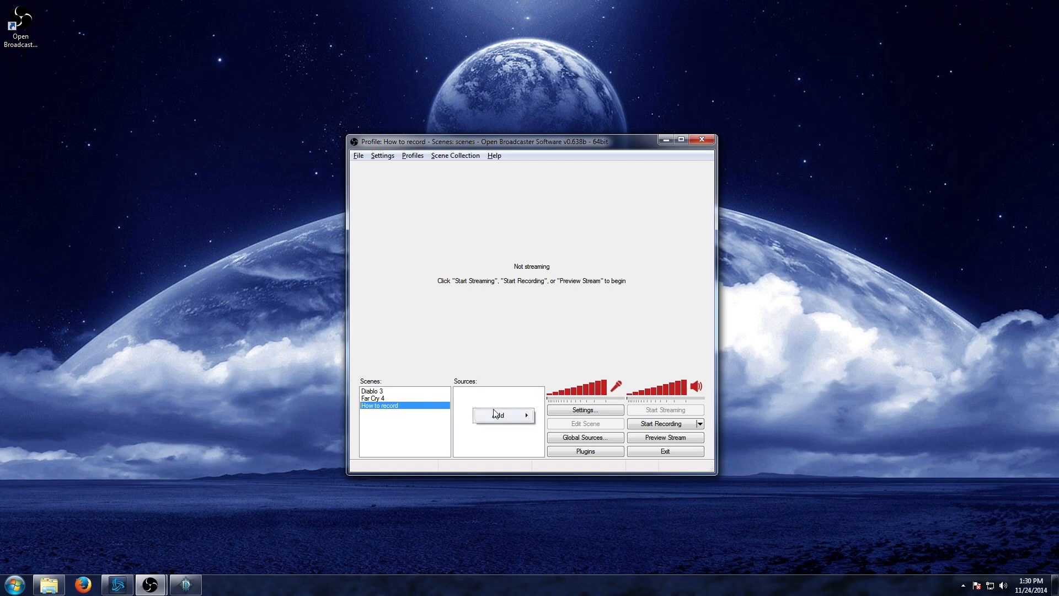
{"action": "left_click", "coordinate": [498, 416]}
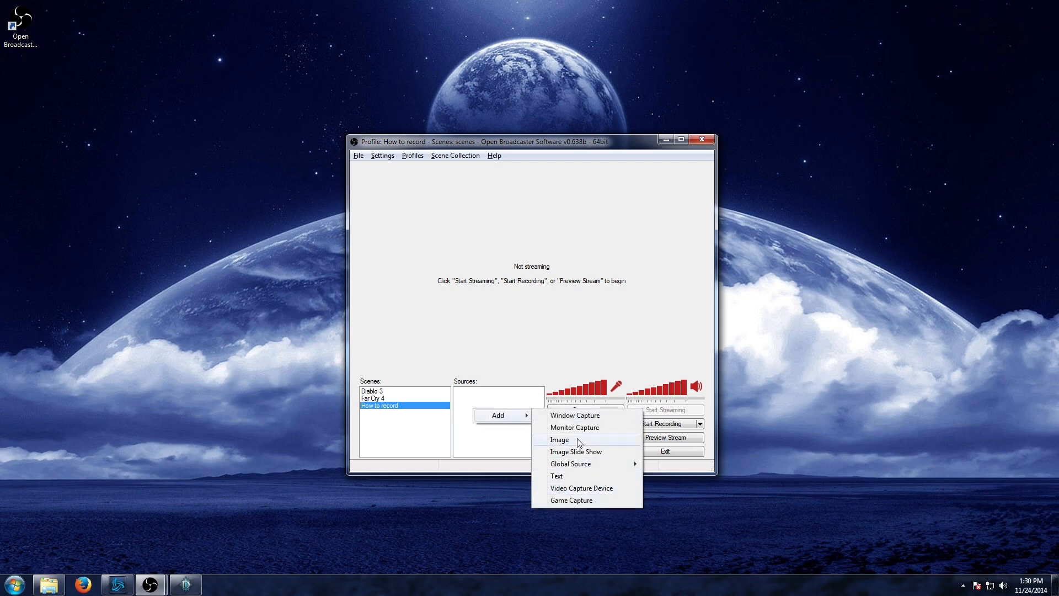
{"action": "mouse_move", "coordinate": [572, 500]}
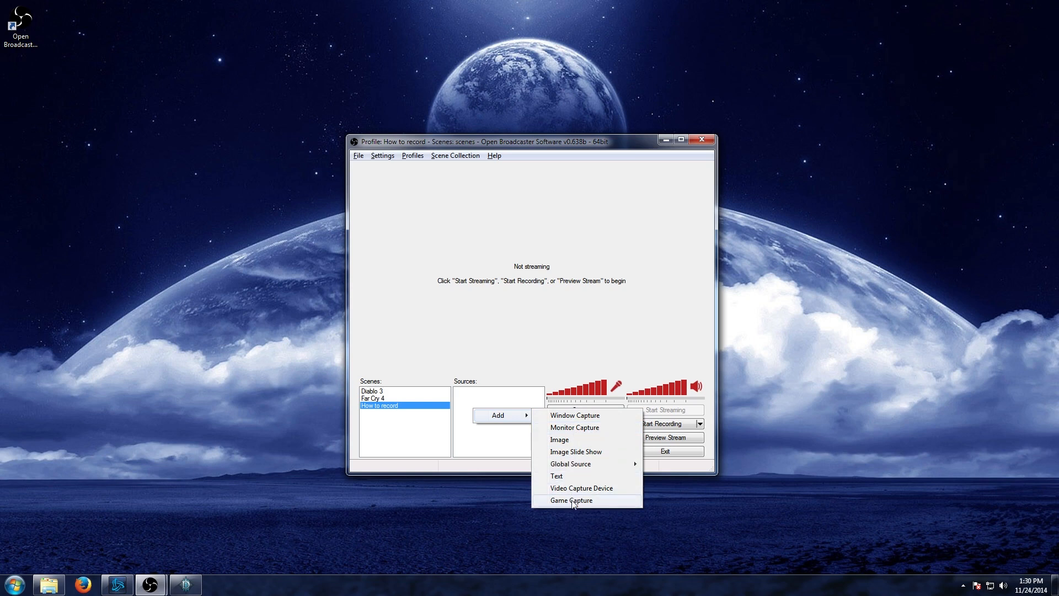
{"action": "left_click", "coordinate": [570, 500]}
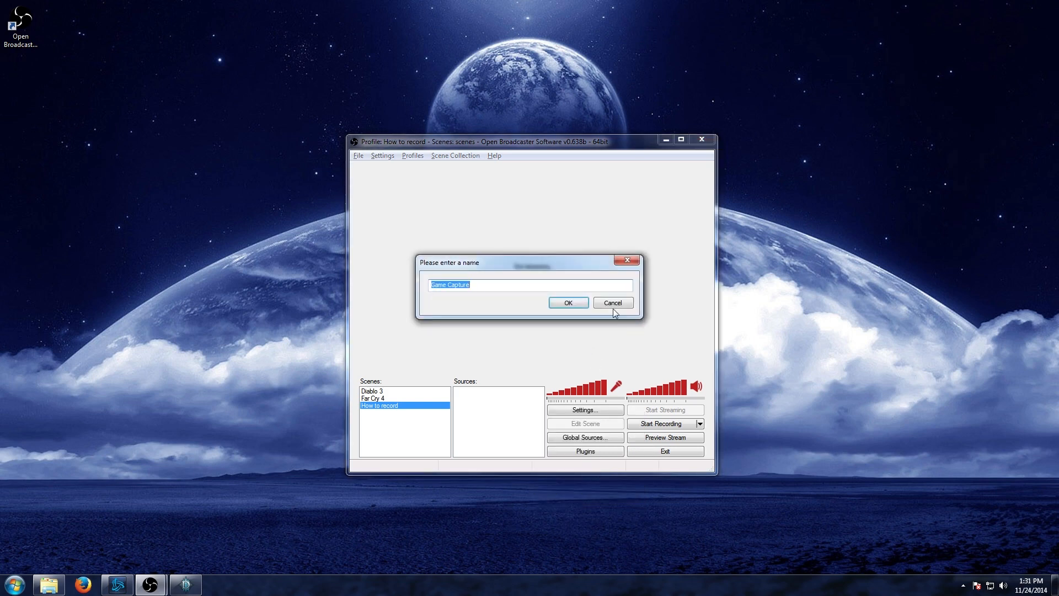
{"action": "left_click", "coordinate": [611, 302]}
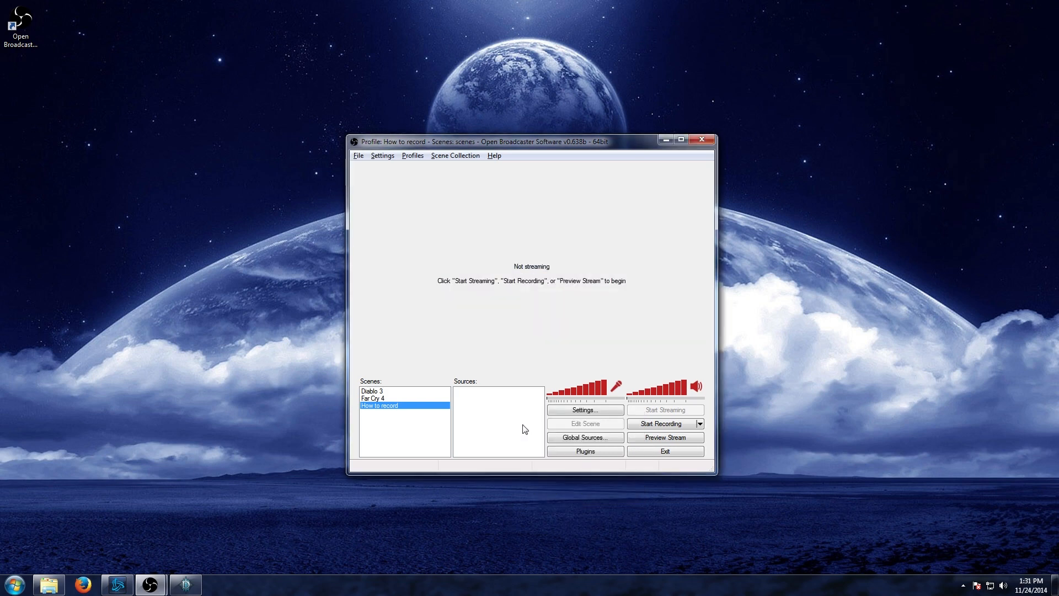
{"action": "left_click", "coordinate": [372, 391]}
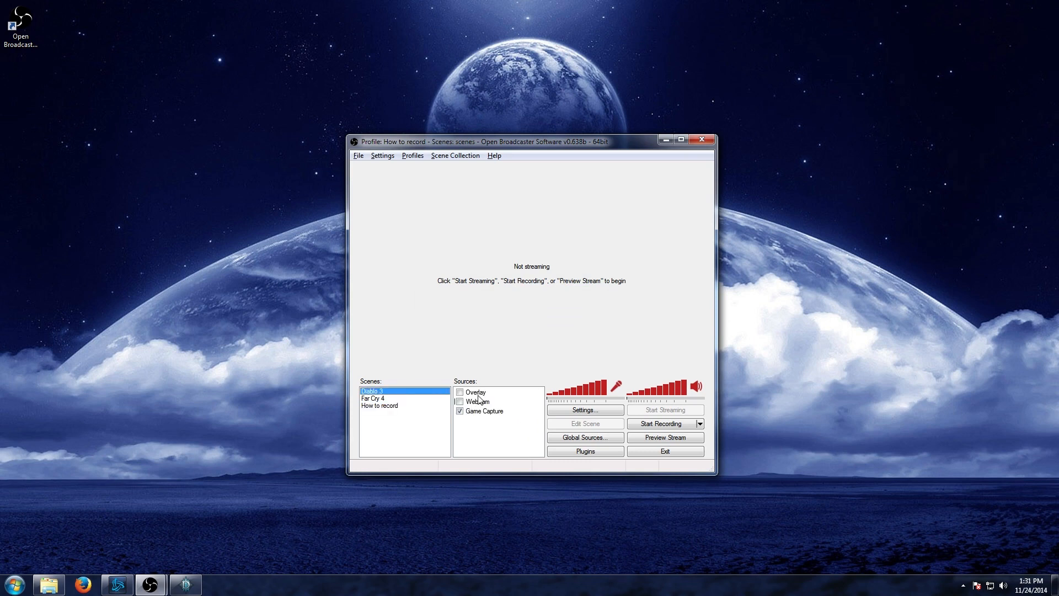
{"action": "left_click", "coordinate": [380, 405]}
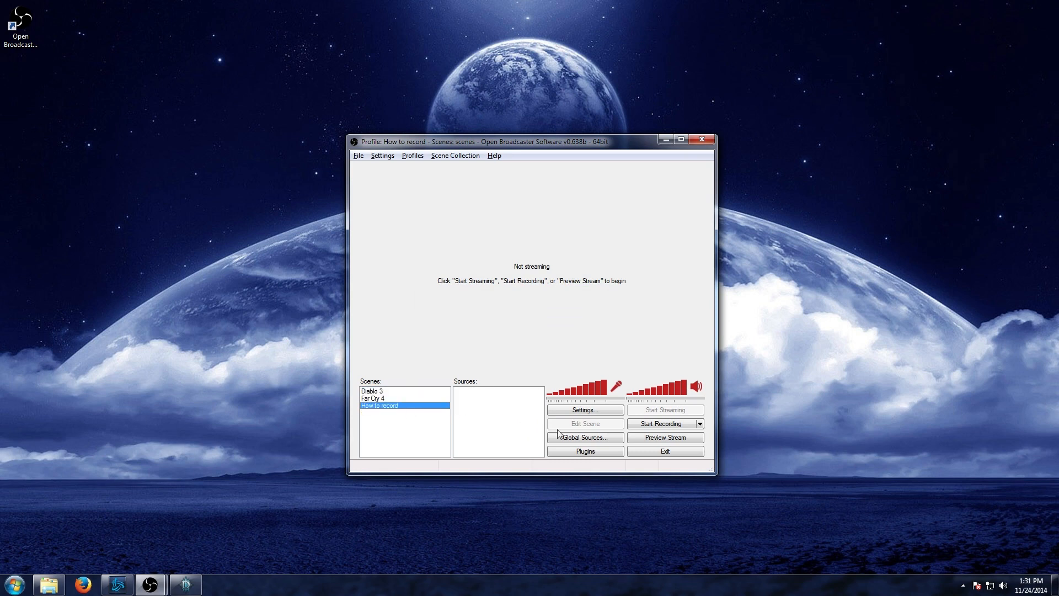
{"action": "mouse_move", "coordinate": [585, 437]}
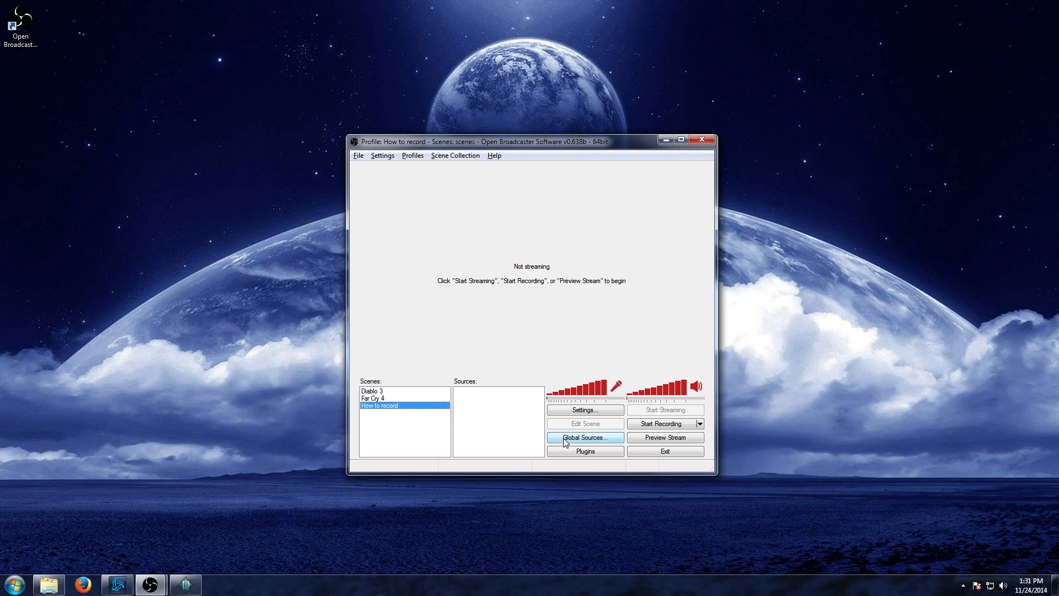
From Global Sources, add a new Game Capture source named 'Diab...' to reach its capture settings
{"action": "left_click", "coordinate": [585, 437]}
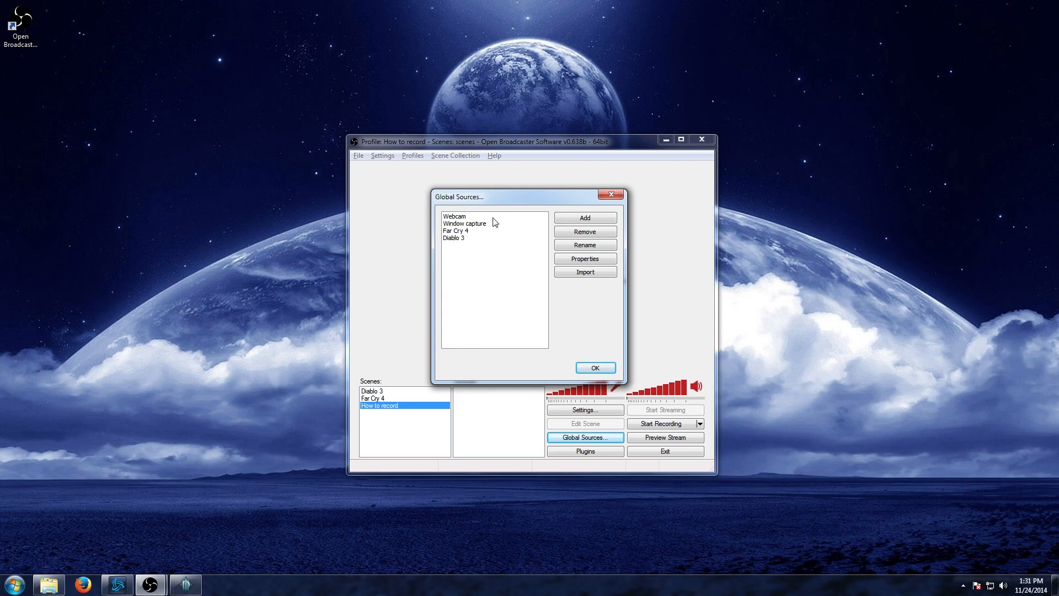
{"action": "mouse_move", "coordinate": [488, 272]}
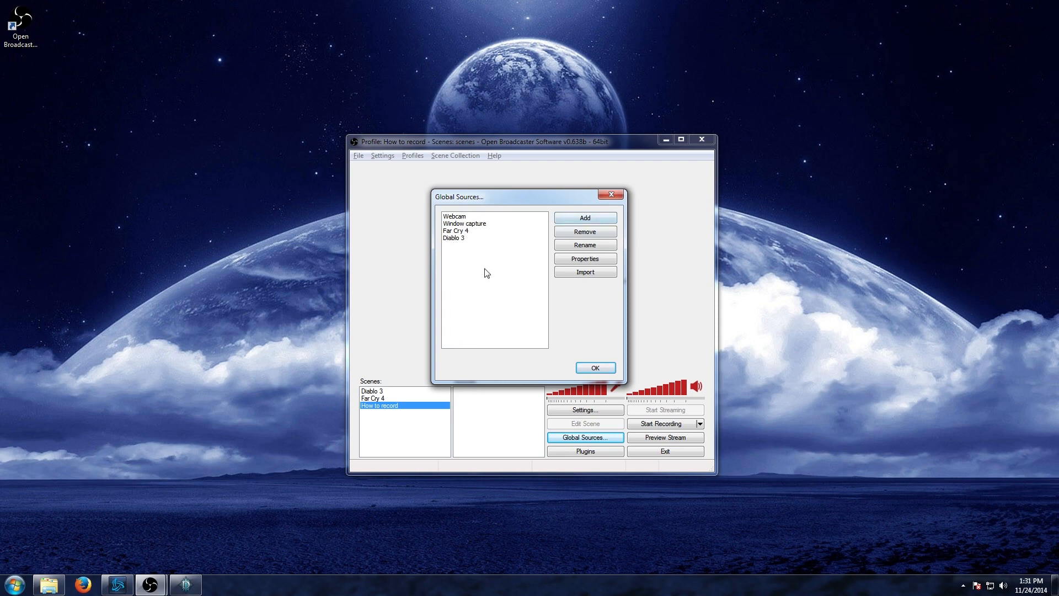
{"action": "left_click", "coordinate": [584, 217]}
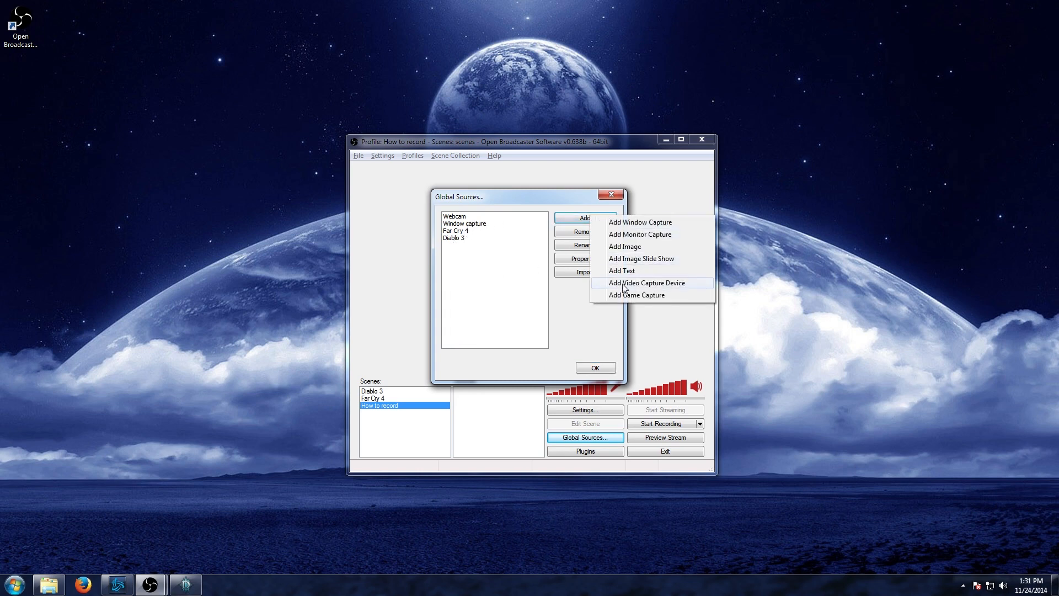
{"action": "left_click", "coordinate": [646, 282]}
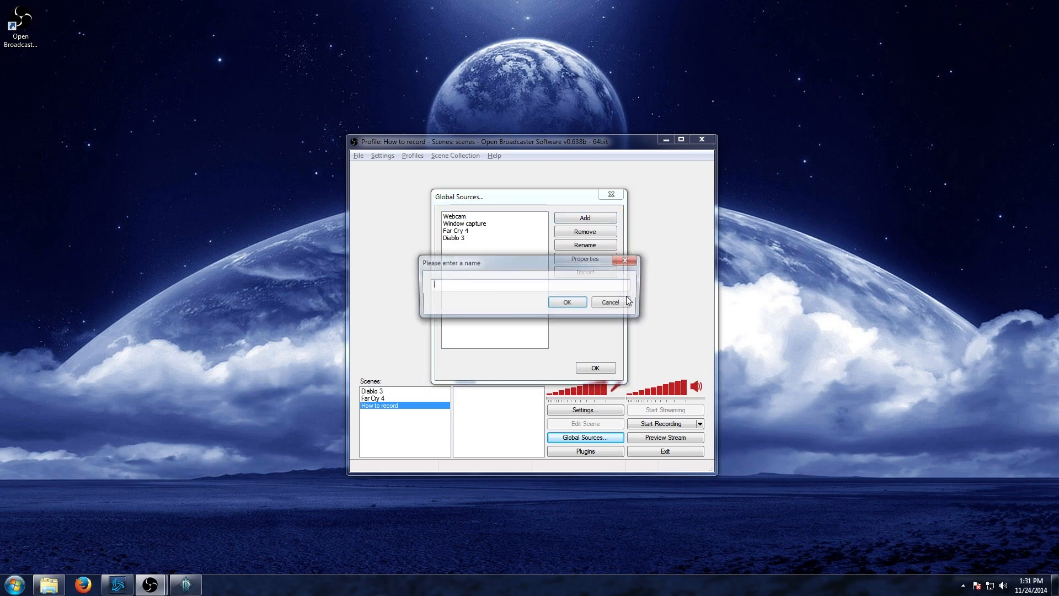
{"action": "type", "text": "Diab"}
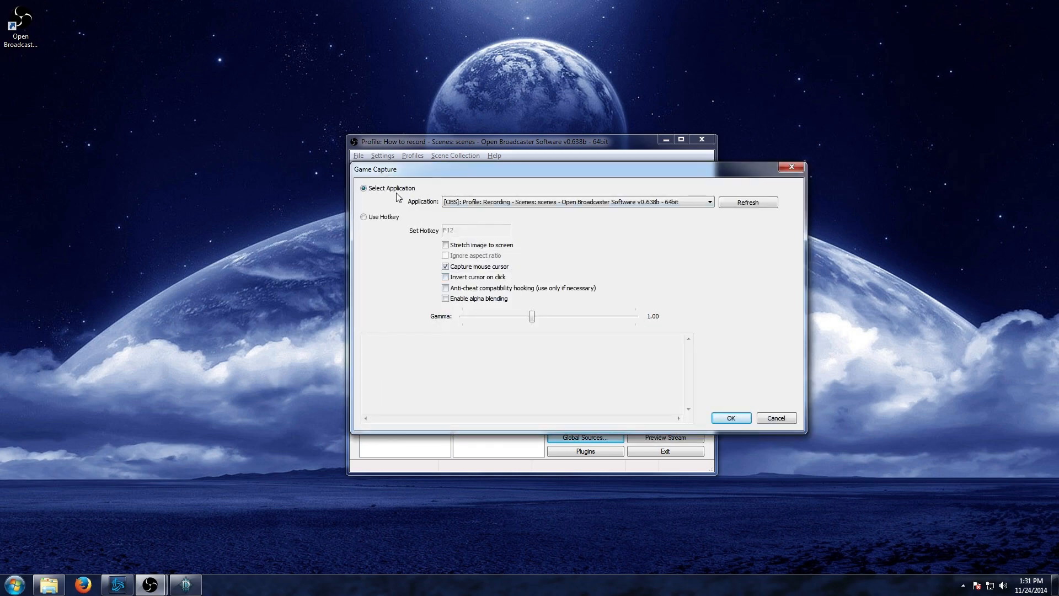
Set the Diablo 3 test source's application to [Diablo III]: Diablo III and close Global Sources
{"action": "left_click", "coordinate": [709, 201]}
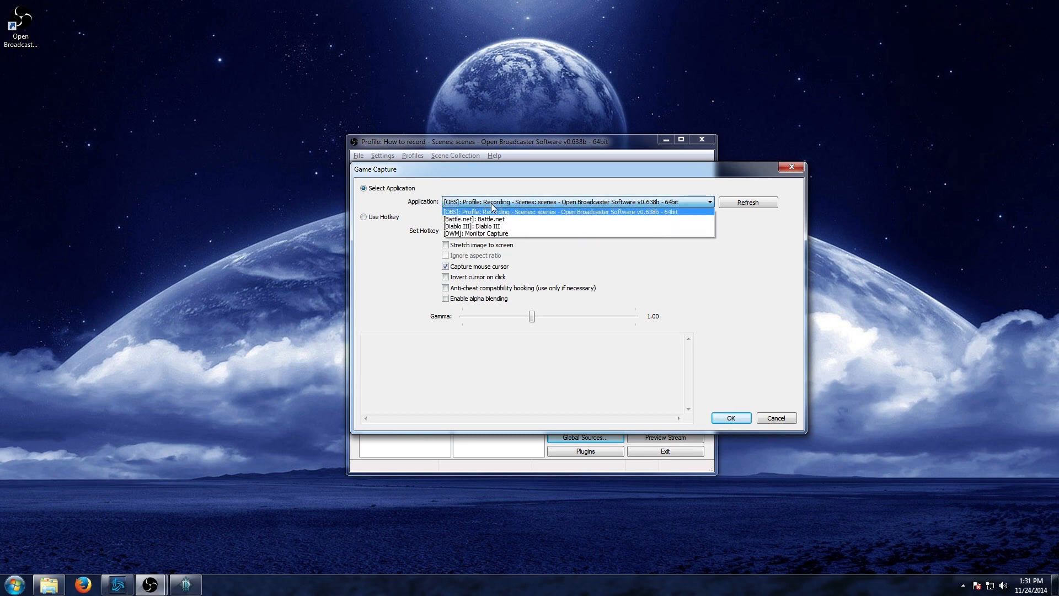
{"action": "mouse_move", "coordinate": [474, 218]}
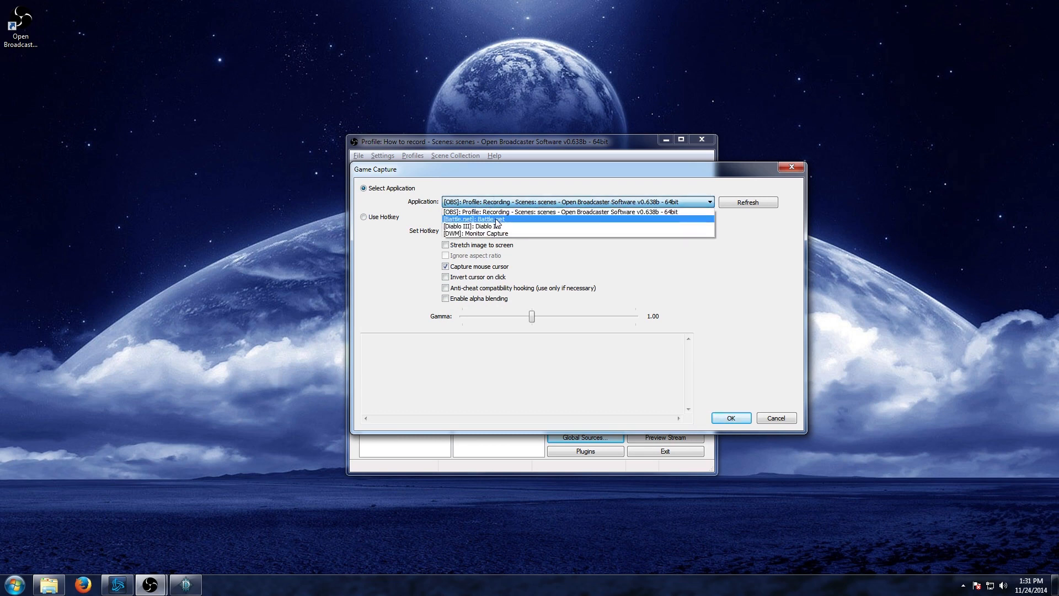
{"action": "mouse_move", "coordinate": [474, 226]}
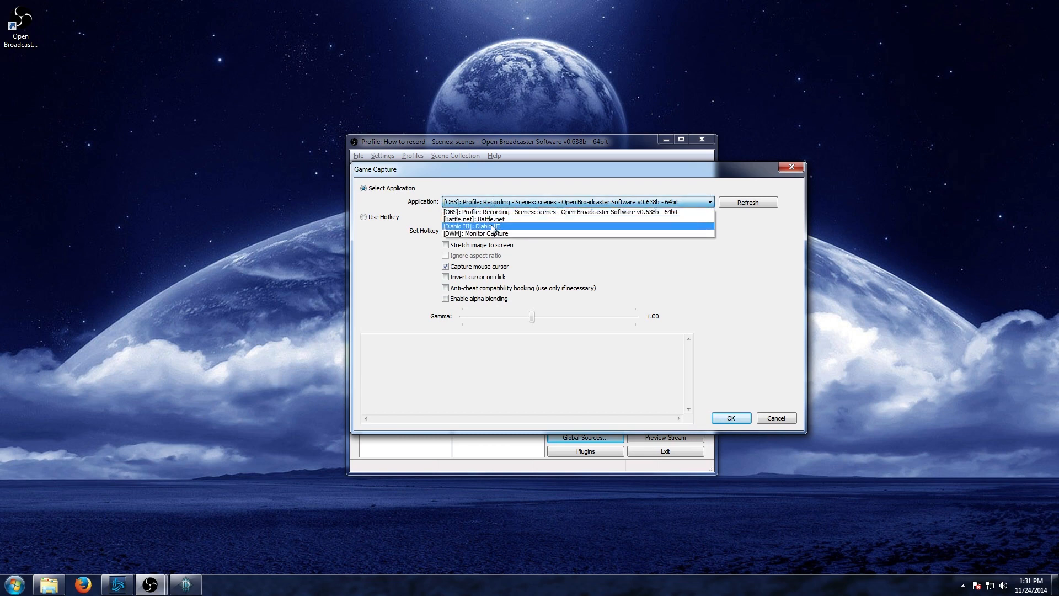
{"action": "mouse_move", "coordinate": [539, 230]}
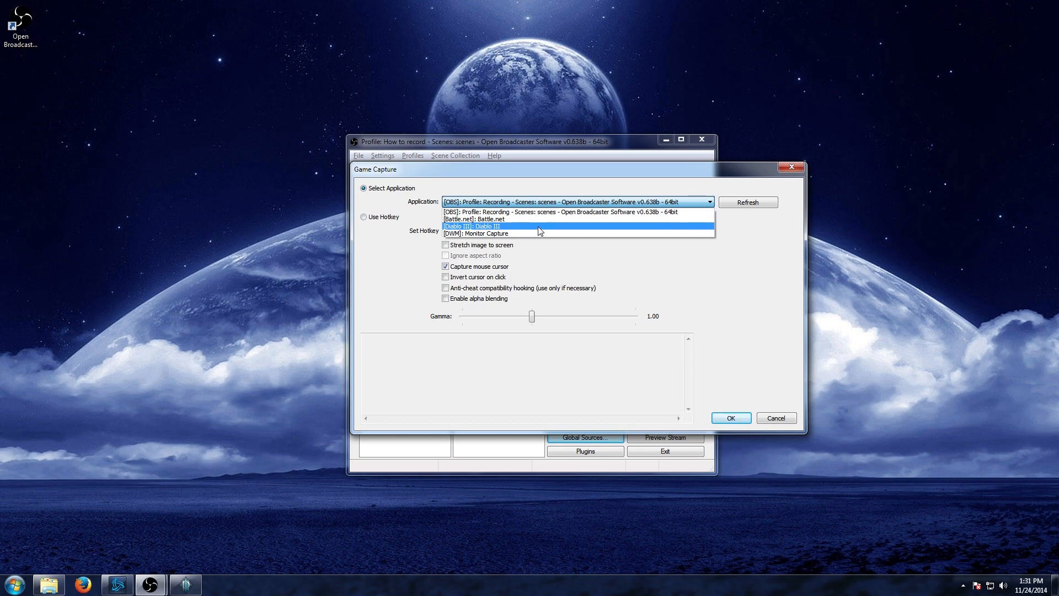
{"action": "left_click", "coordinate": [473, 225]}
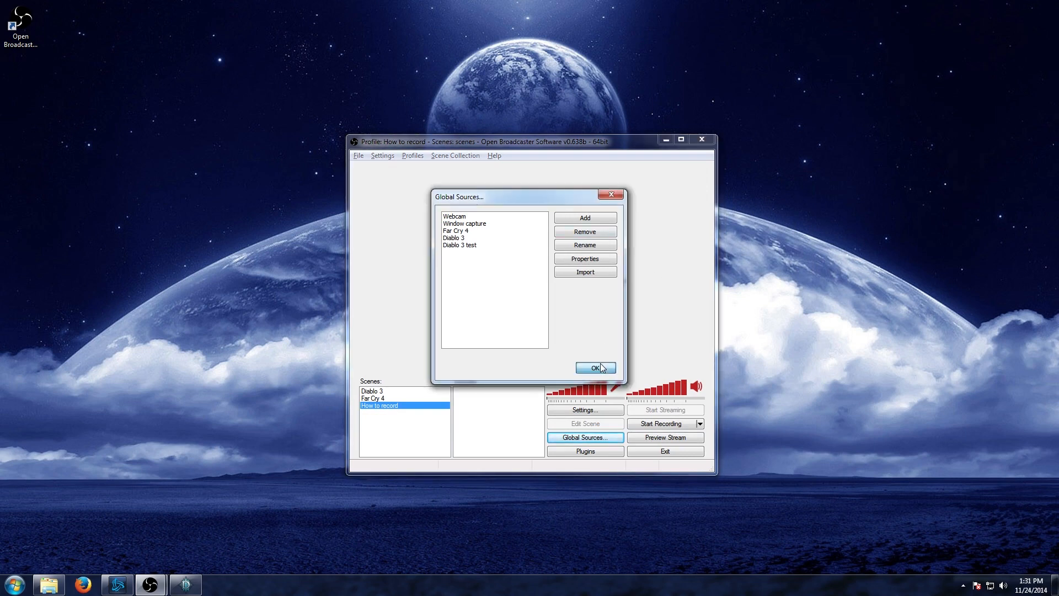
{"action": "left_click", "coordinate": [594, 367]}
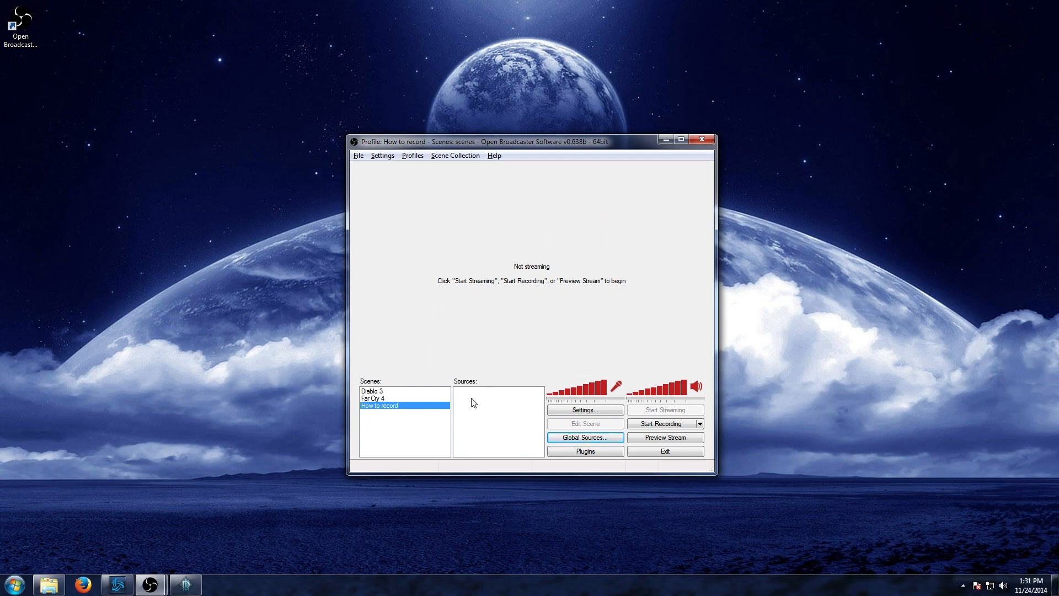
Add the Diablo 3 test global source to the How to record scene, keeping its name
{"action": "right_click", "coordinate": [497, 403]}
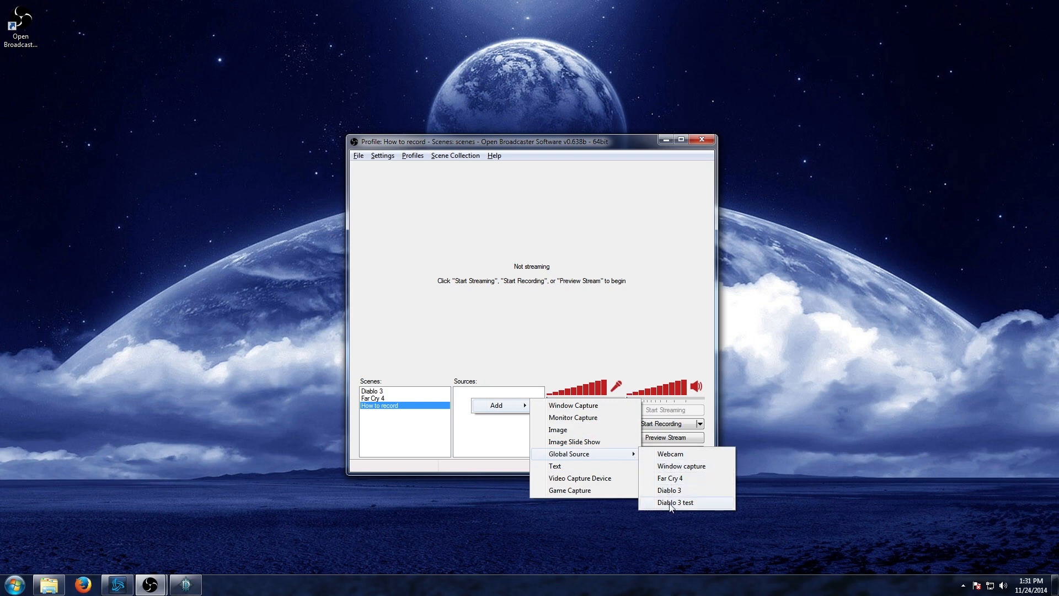
{"action": "left_click", "coordinate": [674, 503]}
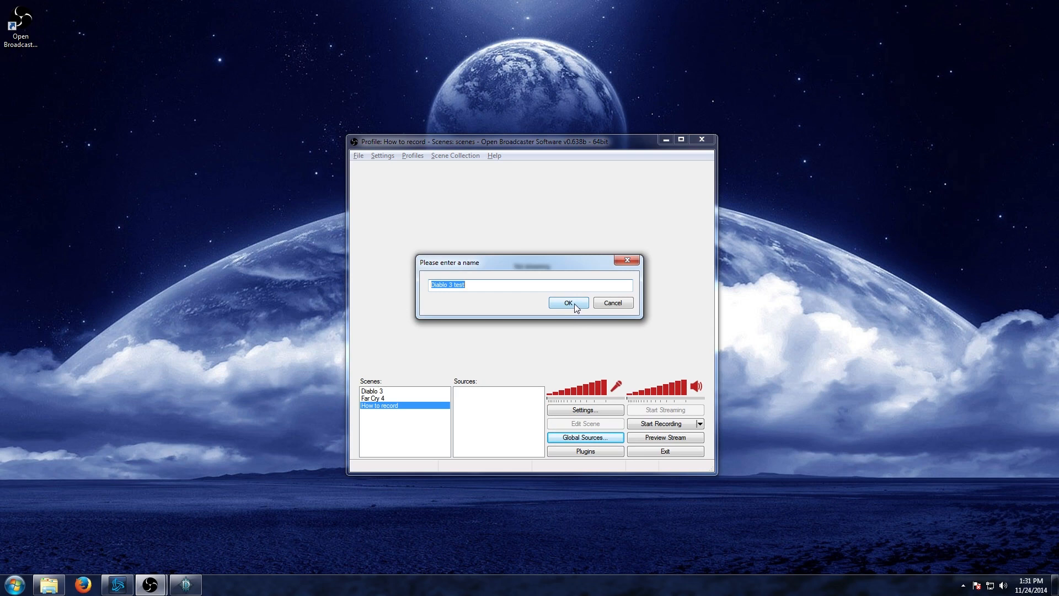
{"action": "left_click", "coordinate": [567, 302]}
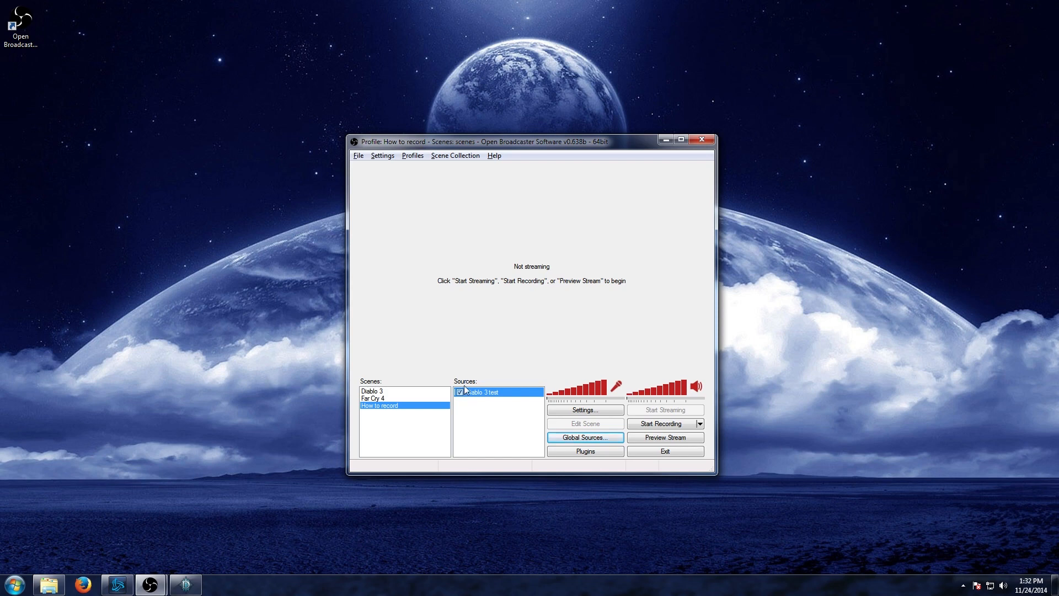
{"action": "mouse_move", "coordinate": [661, 423]}
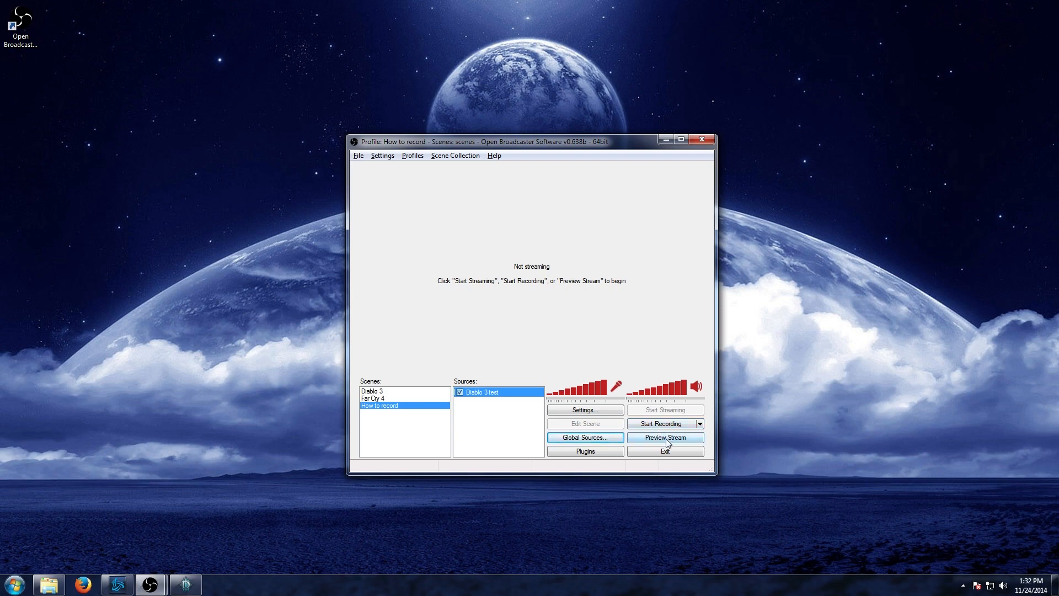
Preview the stream showing Diablo III captured, move OBS aside to see it, then stop the preview
{"action": "left_click", "coordinate": [664, 437]}
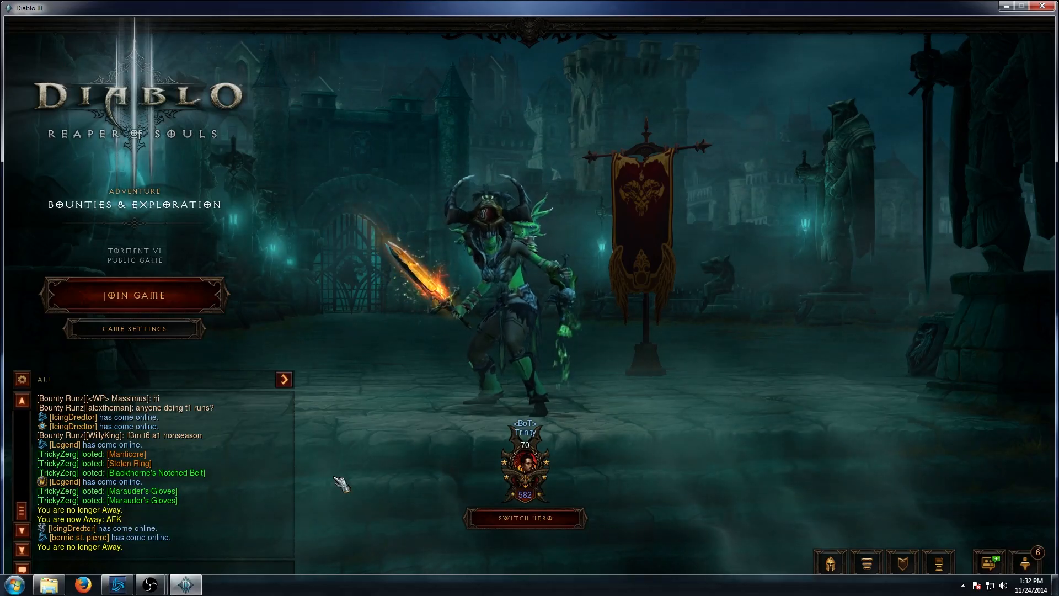
{"action": "left_click", "coordinate": [150, 585]}
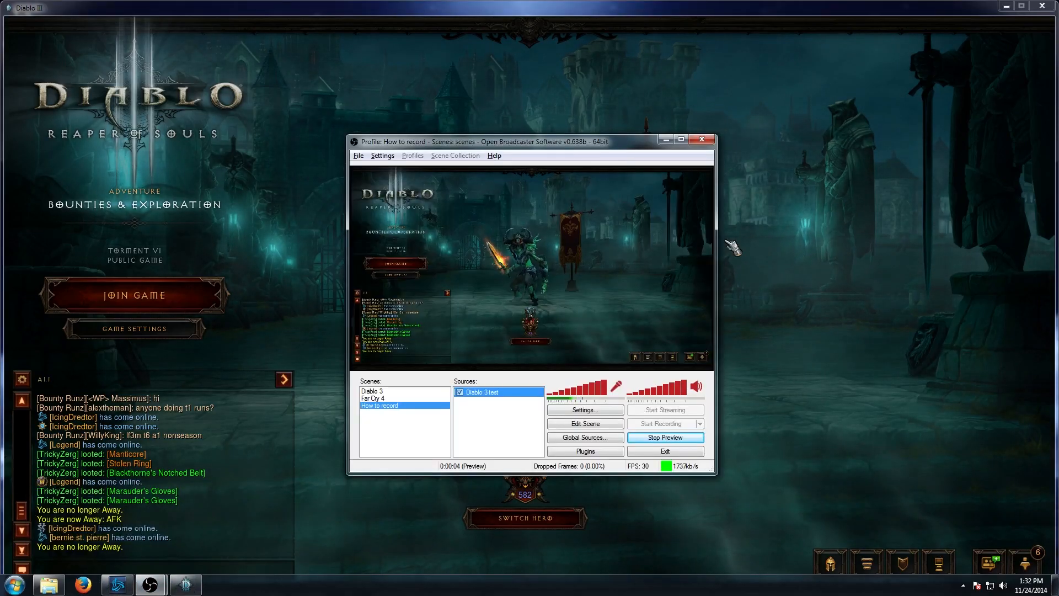
{"action": "left_click_drag", "start_coordinate": [532, 140], "coordinate": [830, 119]}
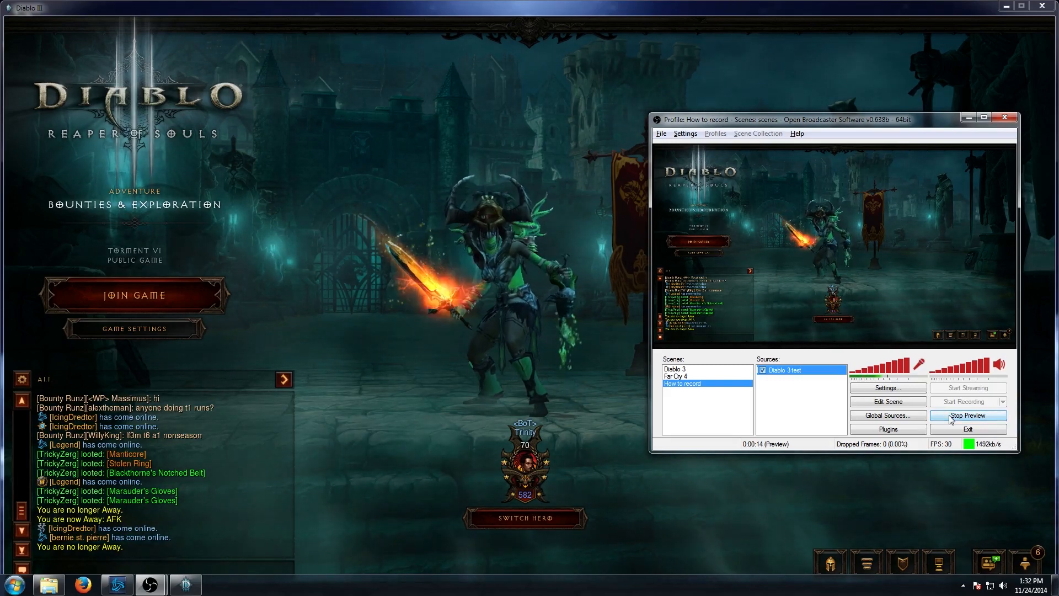
{"action": "left_click", "coordinate": [968, 414]}
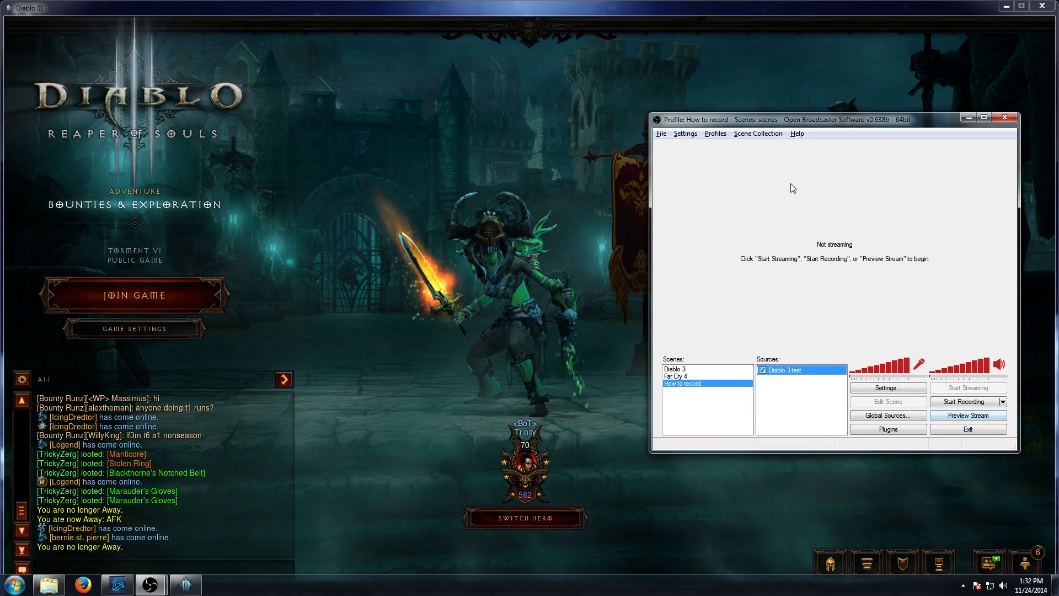